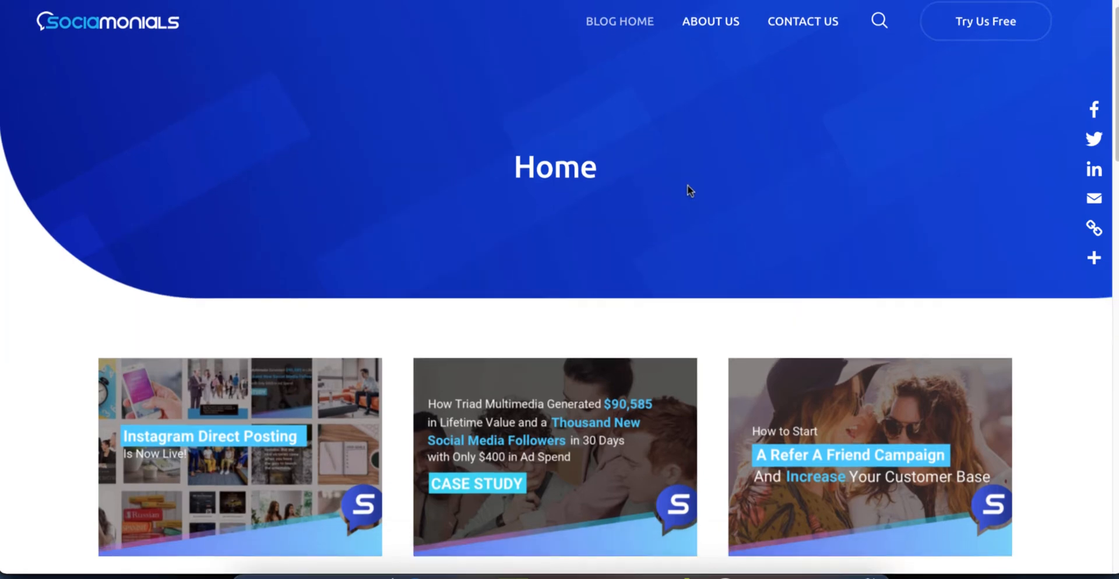
Copy the plugin name 'Featured Images in RSS for Mailchimp & More' from its WordPress.org page
scroll("down", 3)
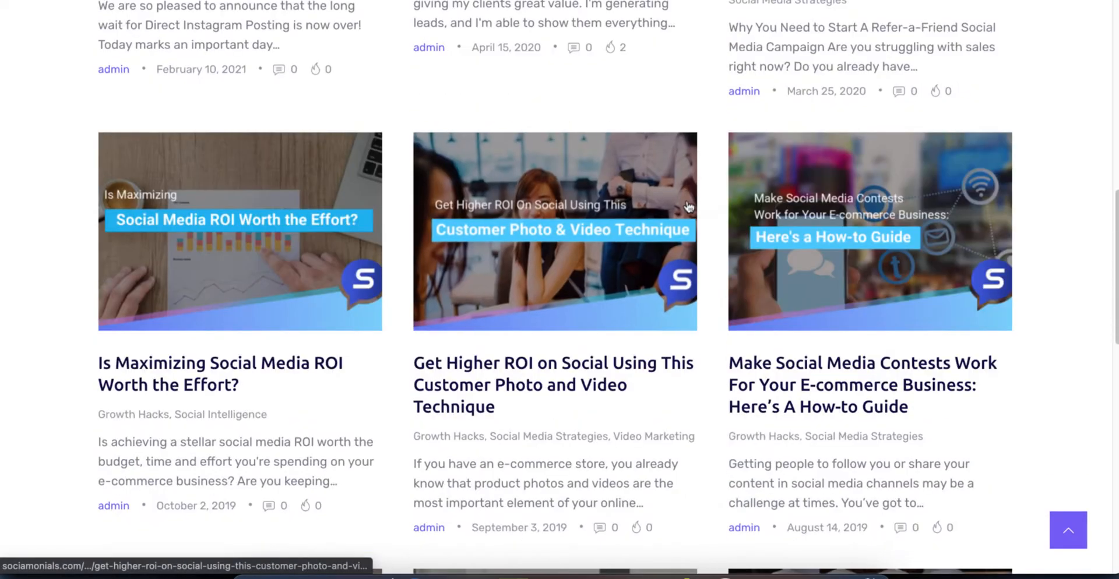
mouse_move(773, 199)
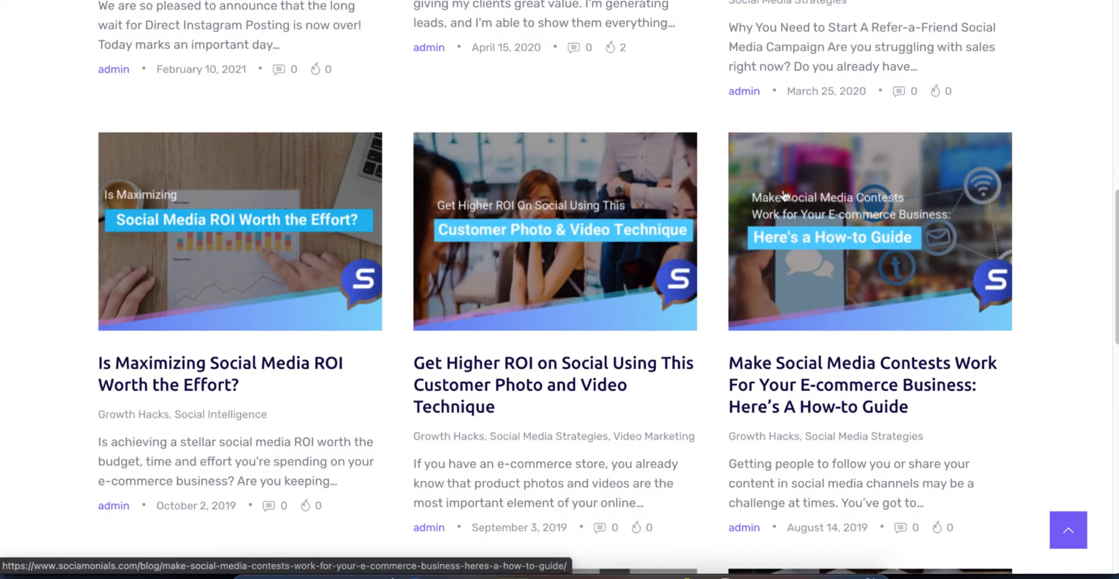
mouse_move(800, 179)
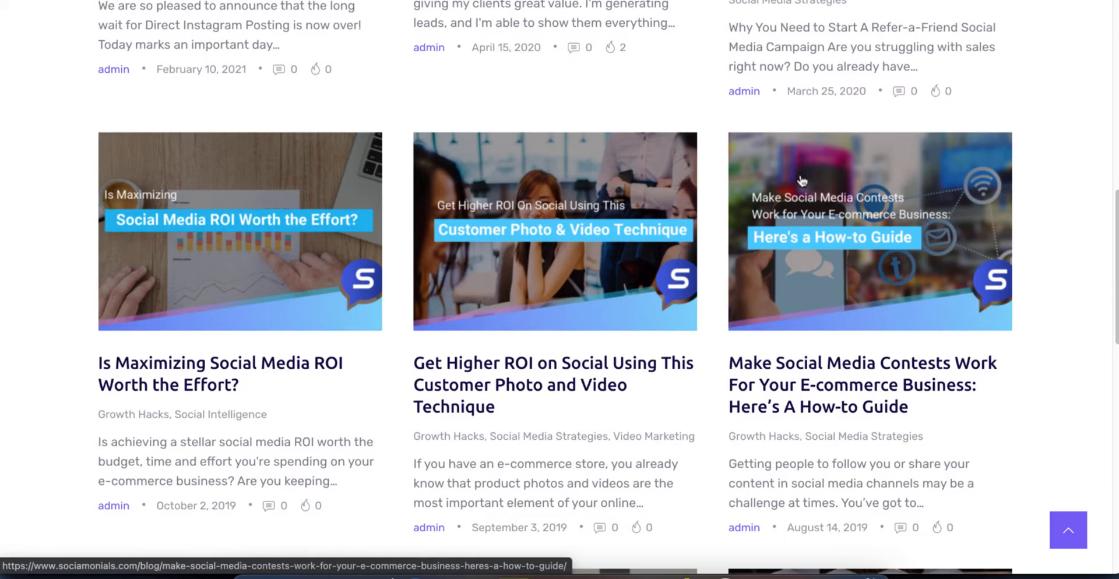
scroll("down", 3)
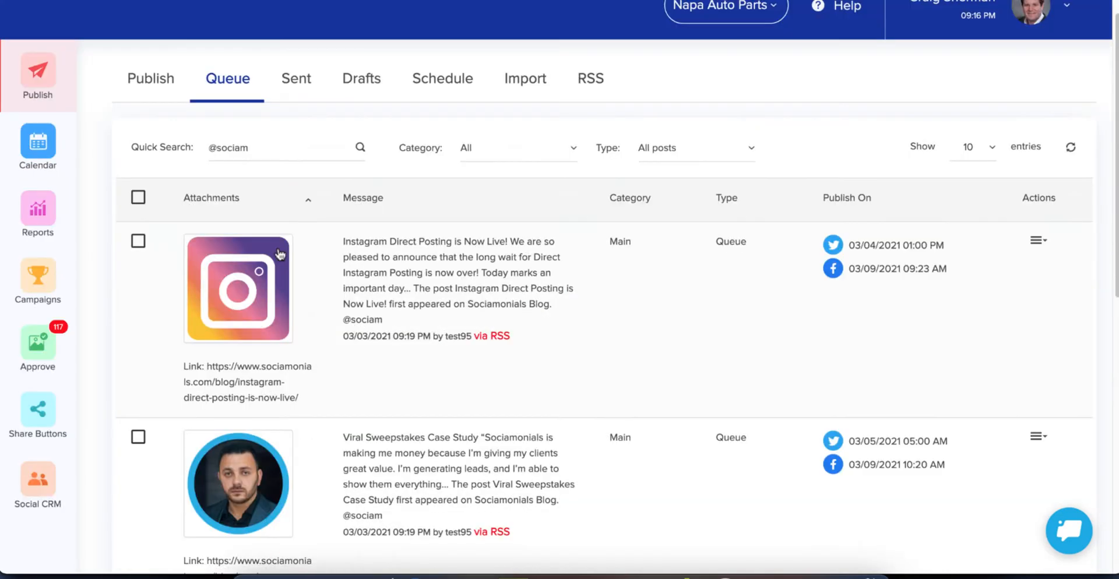
mouse_move(470, 254)
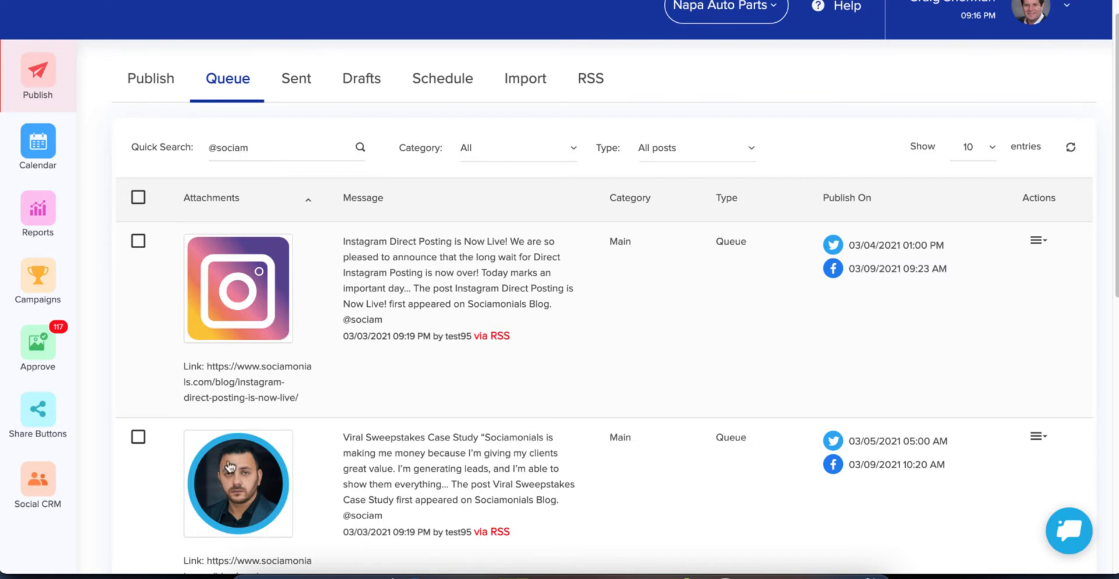
mouse_move(254, 327)
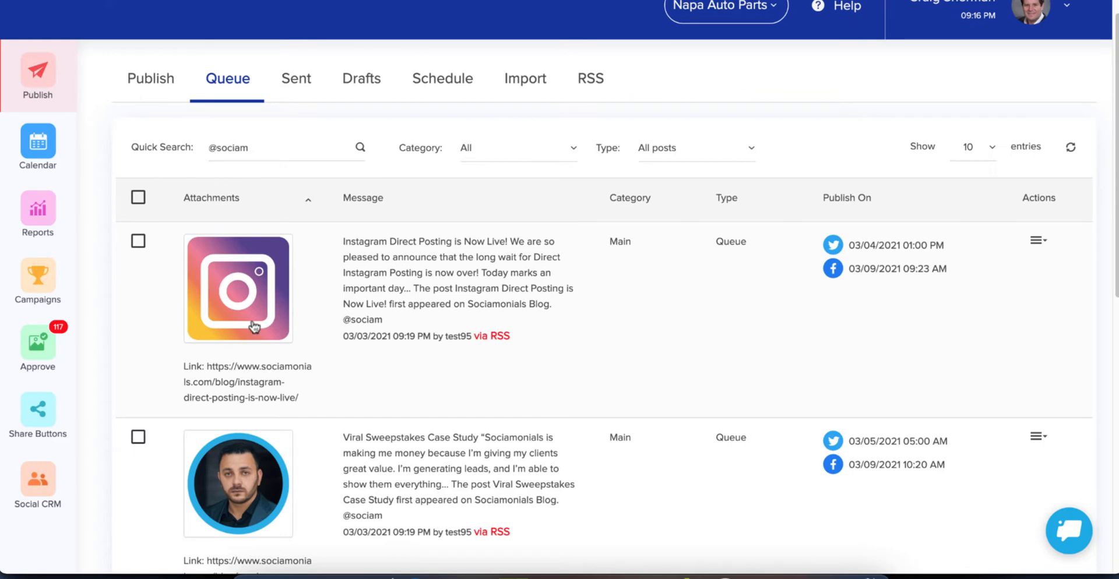
mouse_move(255, 308)
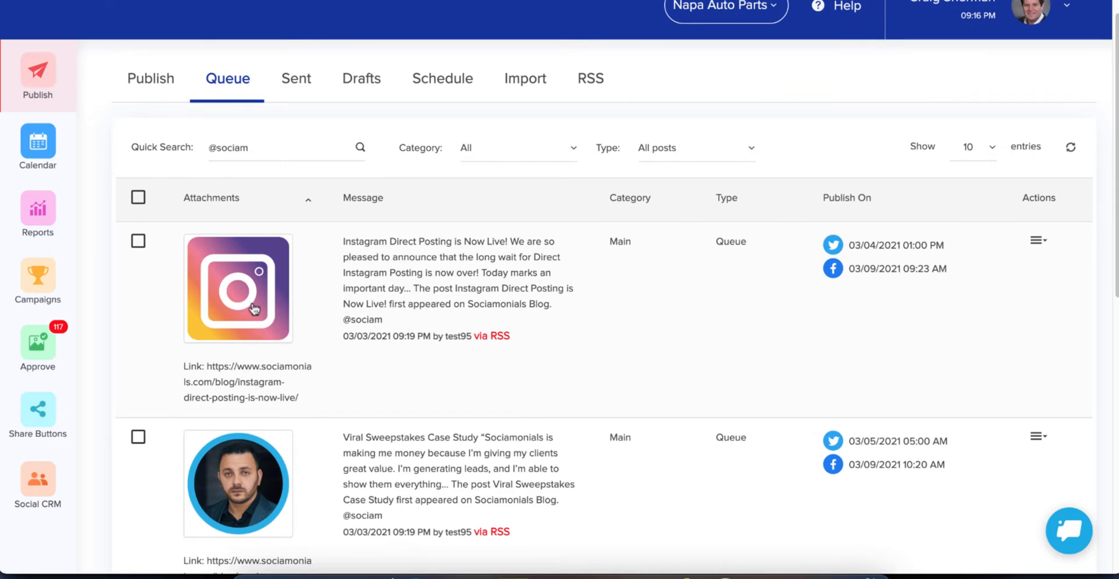
mouse_move(218, 289)
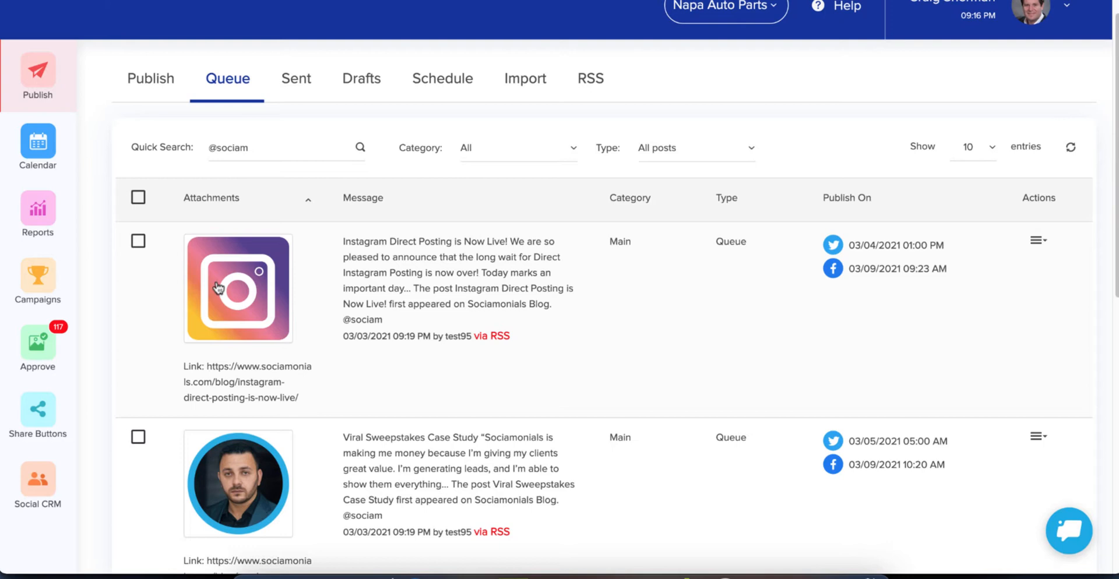
mouse_move(264, 317)
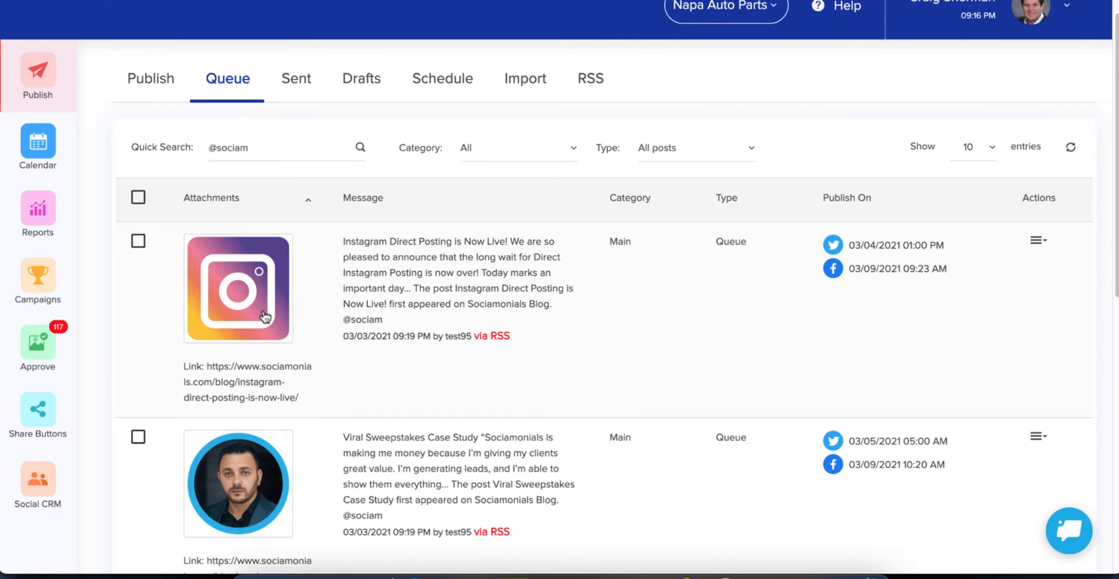
mouse_move(243, 314)
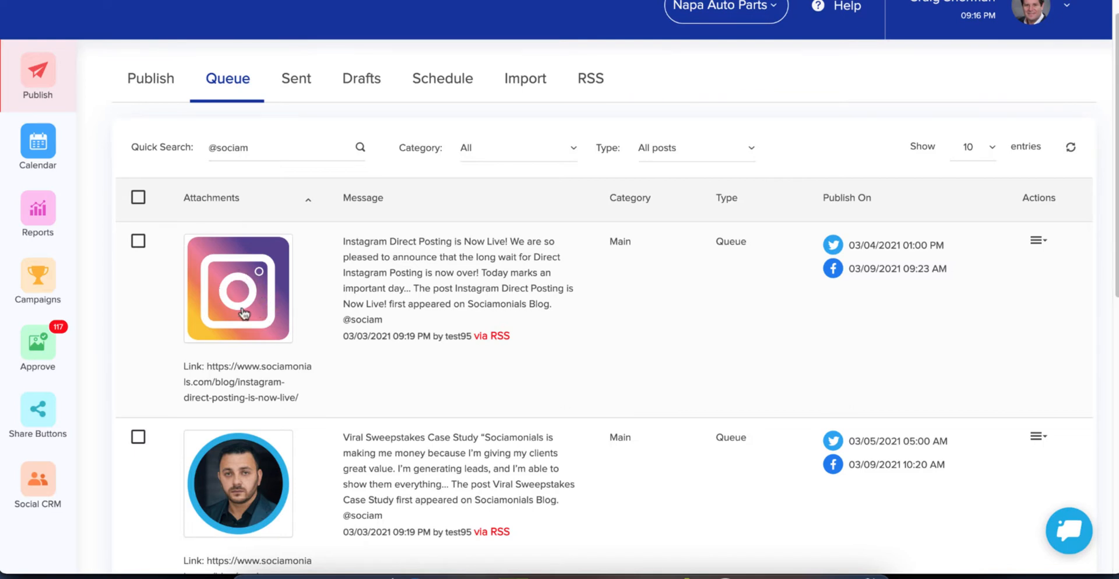
mouse_move(231, 296)
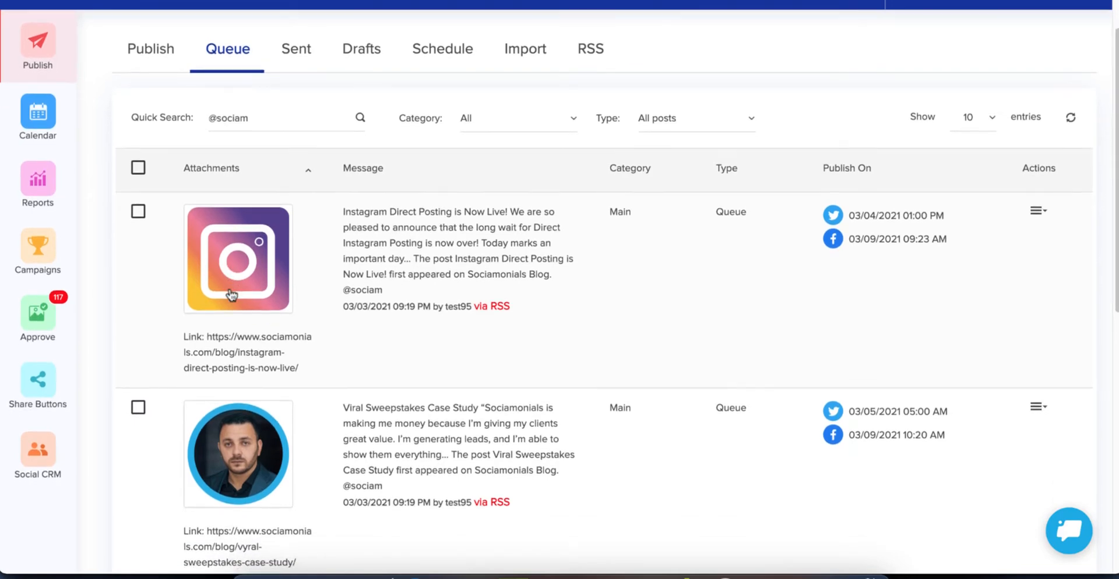
scroll("down", 3)
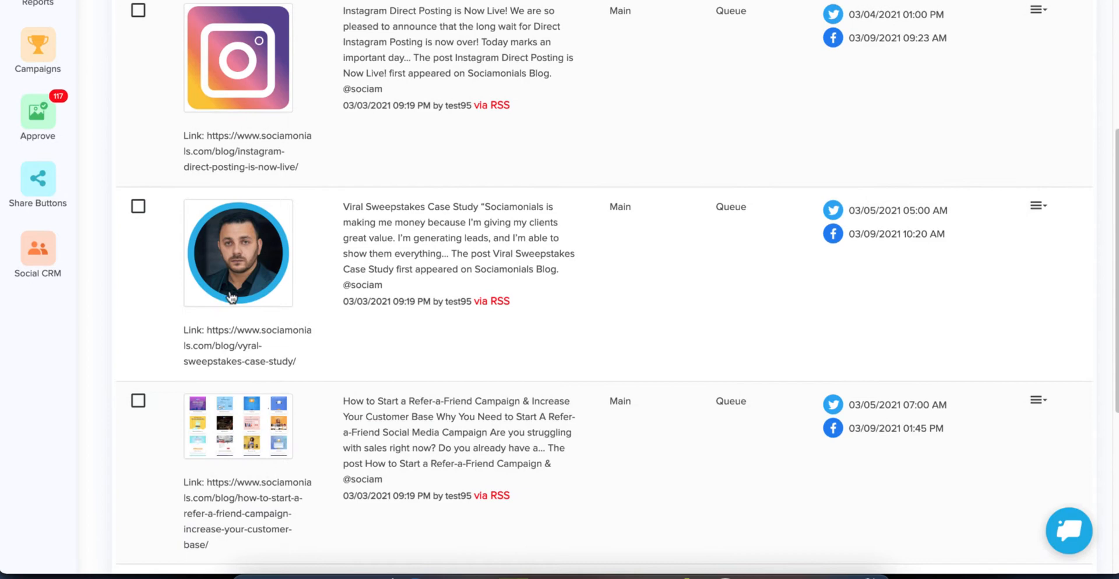
scroll("down", 3)
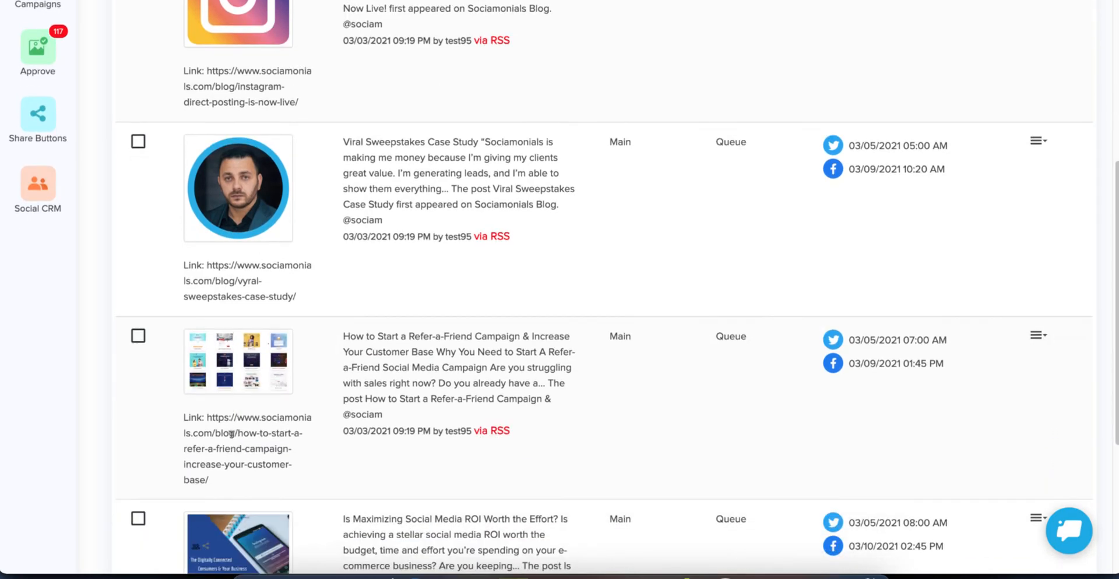
scroll("down", 3)
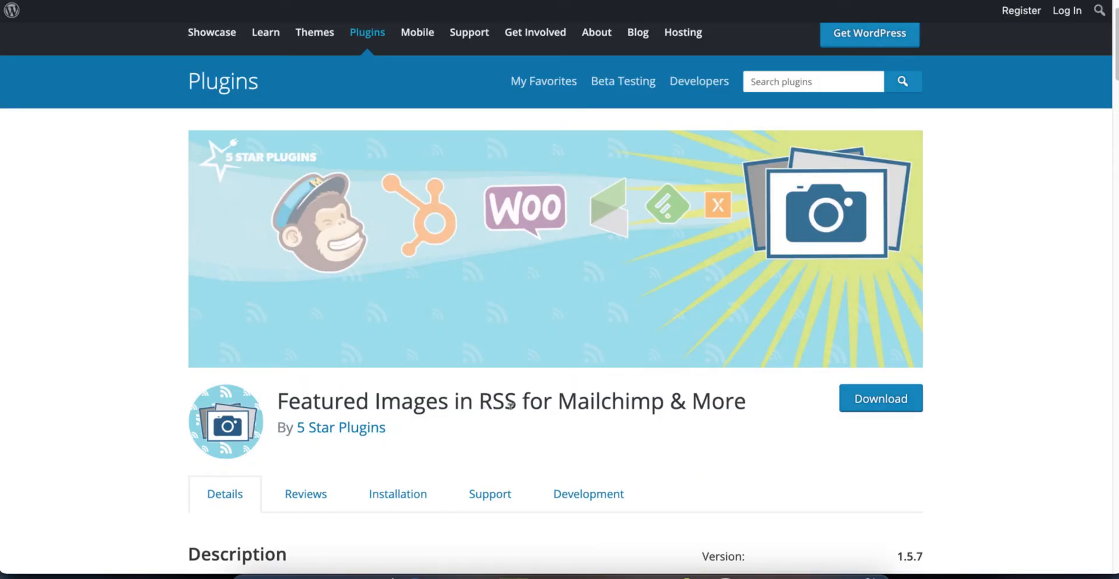
double_click(710, 401)
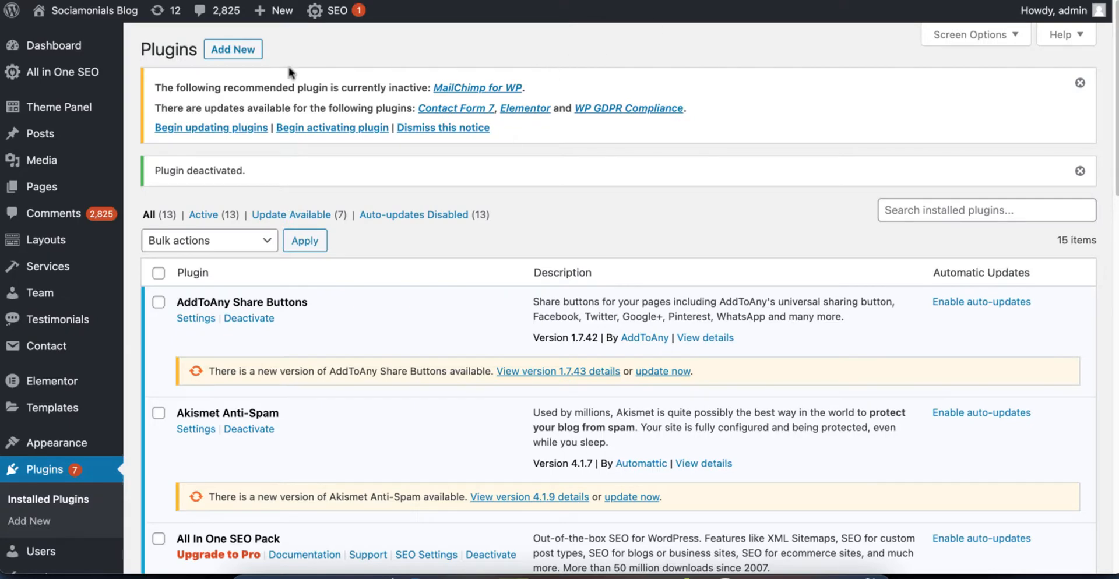
Find Featured Images in RSS for Mailchimp & More under Add New, then install and activate it
left_click(231, 49)
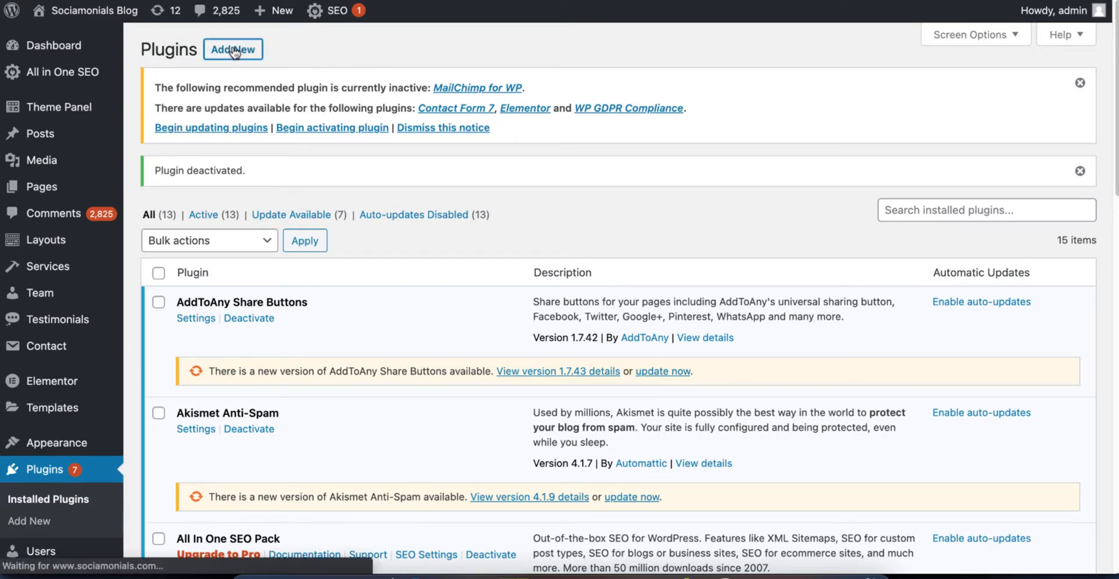
left_click(232, 49)
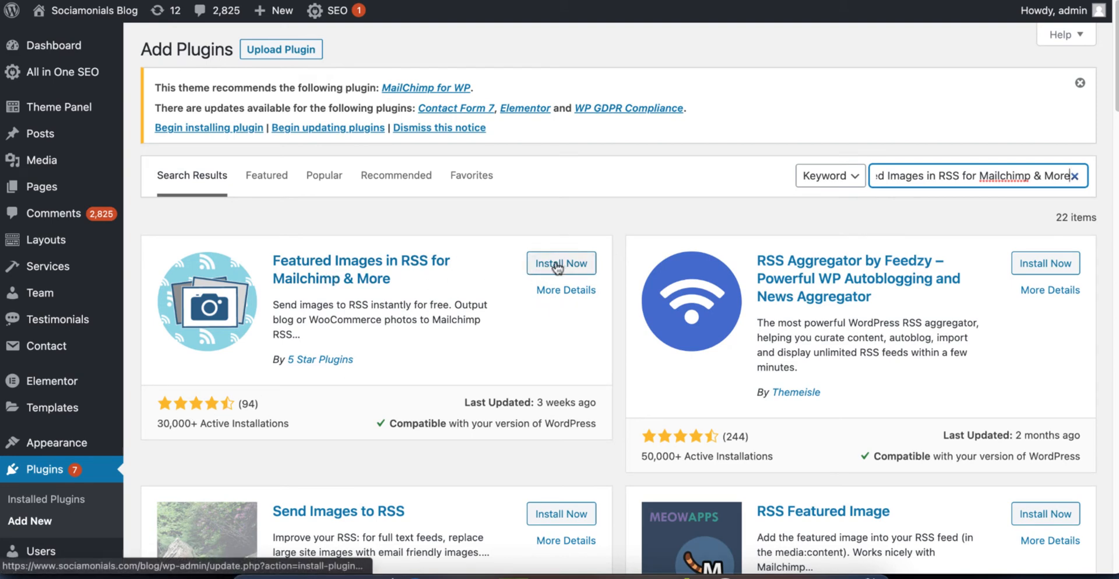
left_click(561, 263)
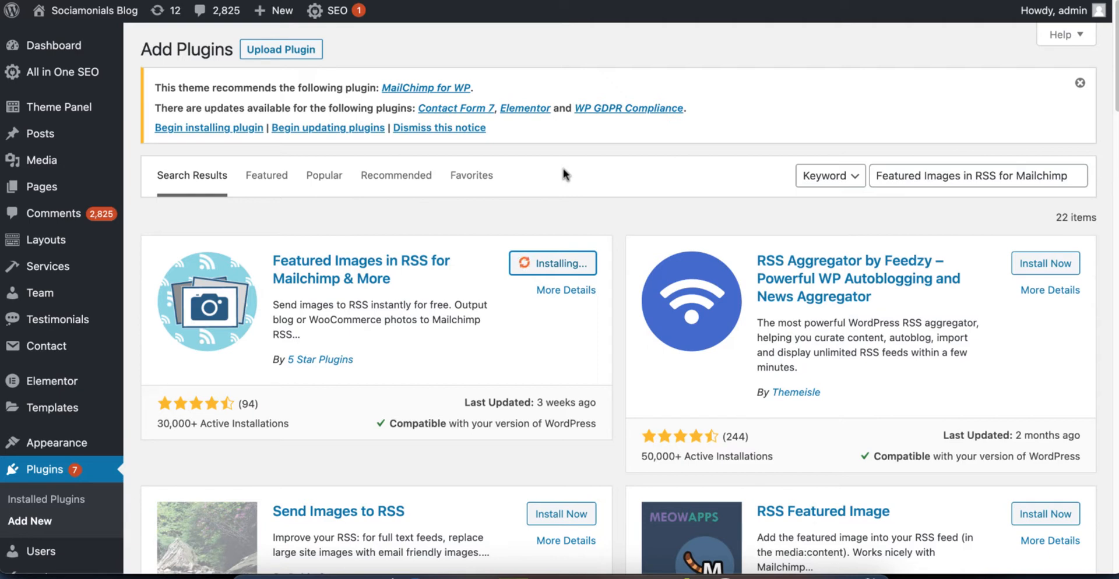
left_click(568, 264)
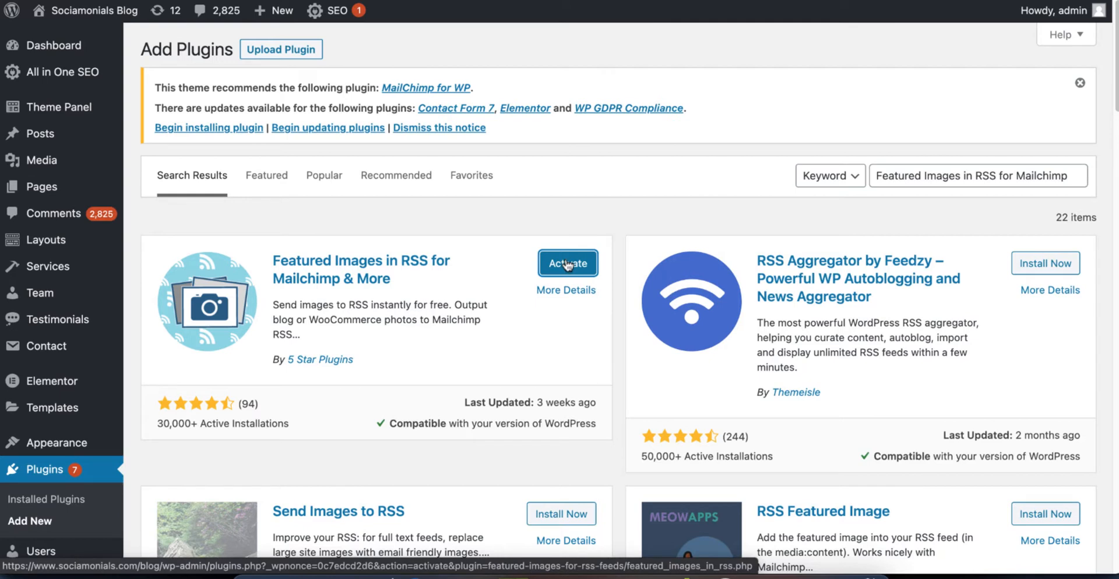
left_click(567, 264)
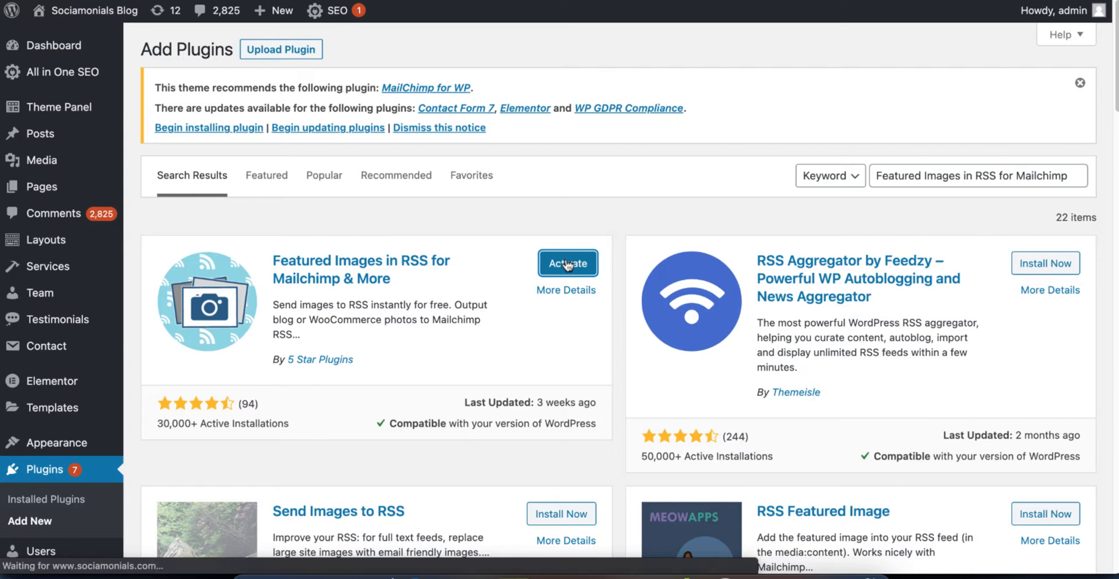
Save the Featured Images in RSS settings with medium_large size and Image Left Above Text
left_click(567, 263)
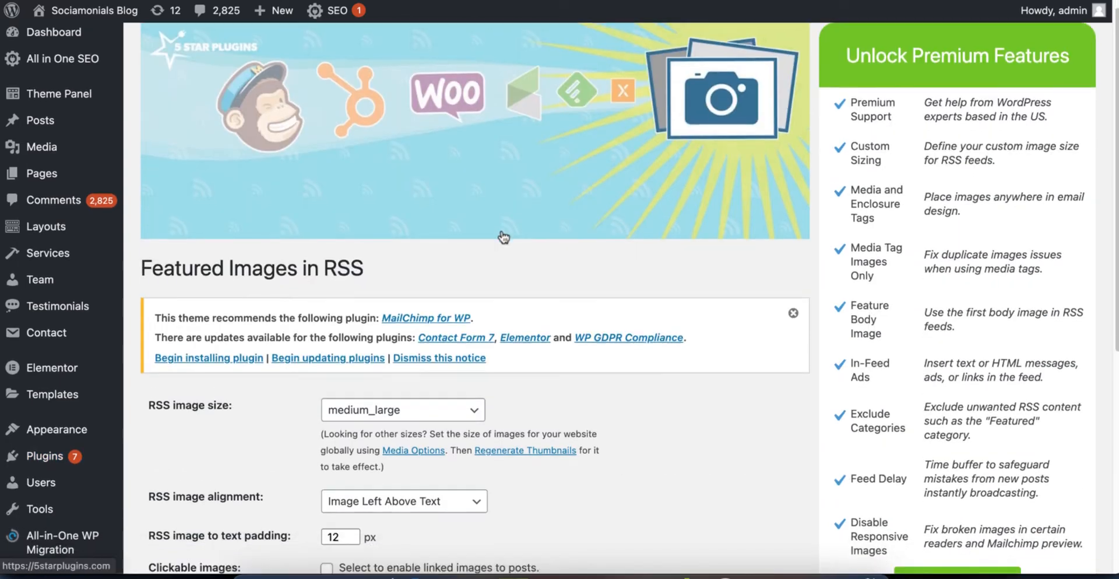
scroll("down", 3)
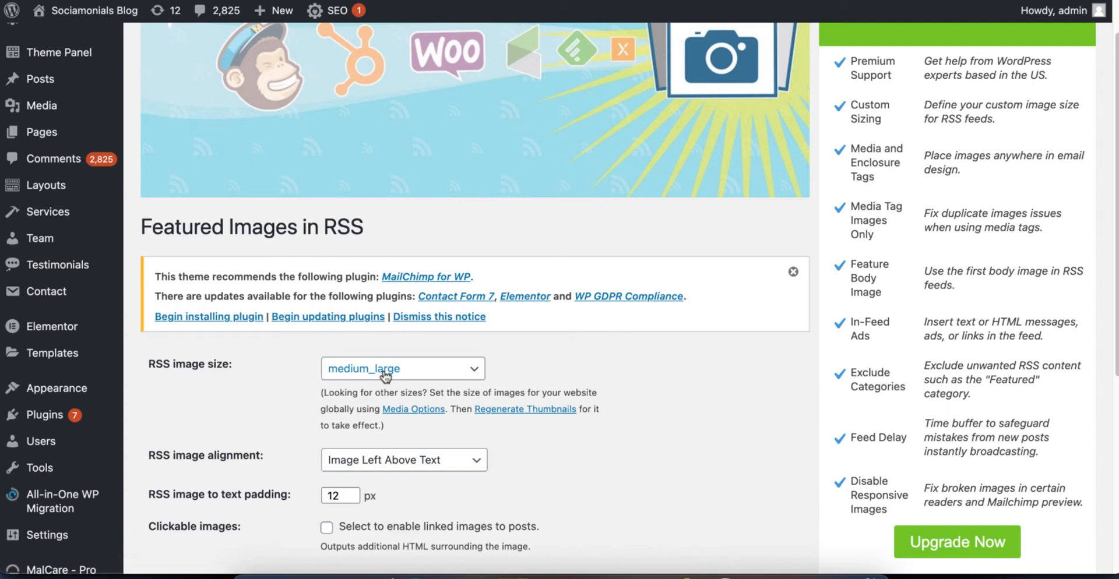
scroll("down", 3)
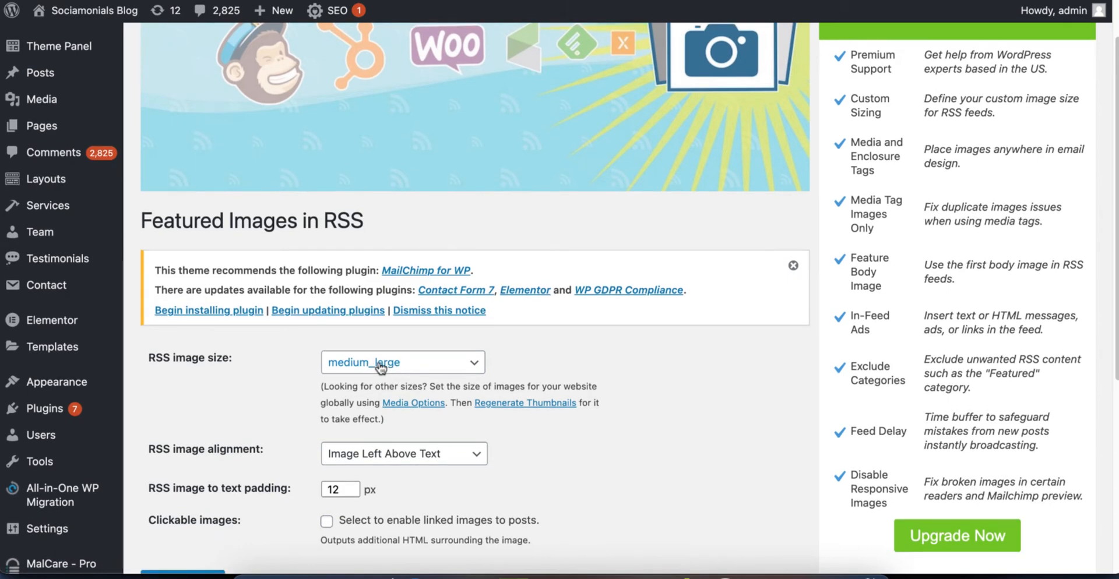
scroll("down", 3)
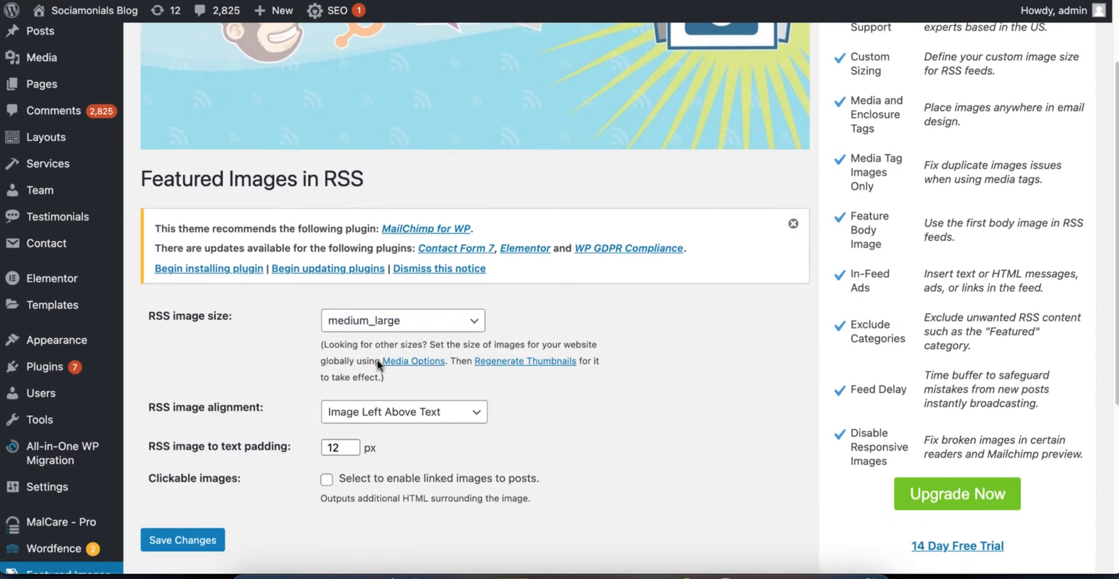
scroll("down", 3)
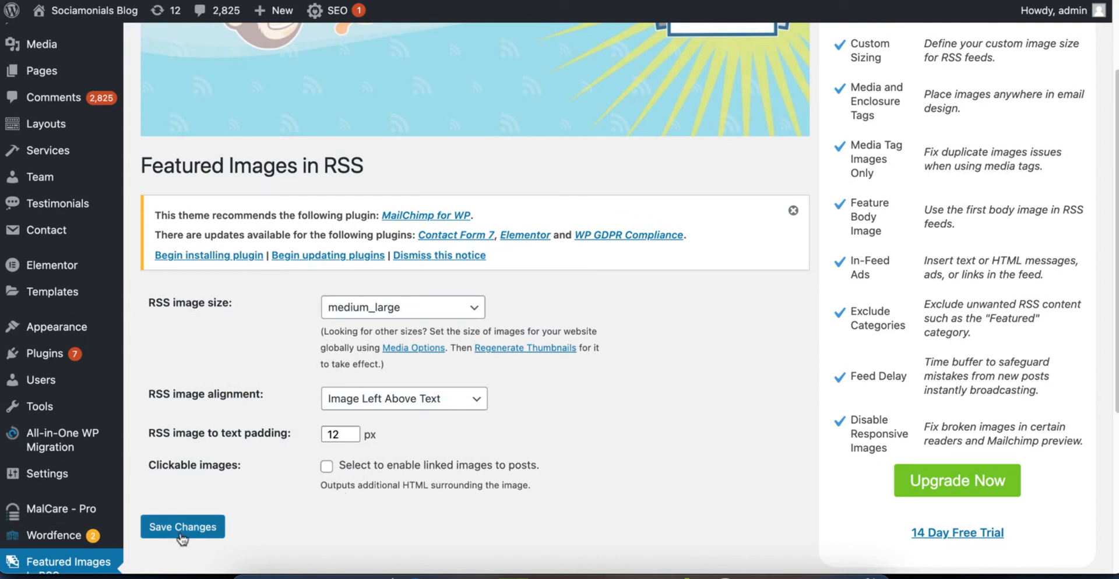
left_click(182, 526)
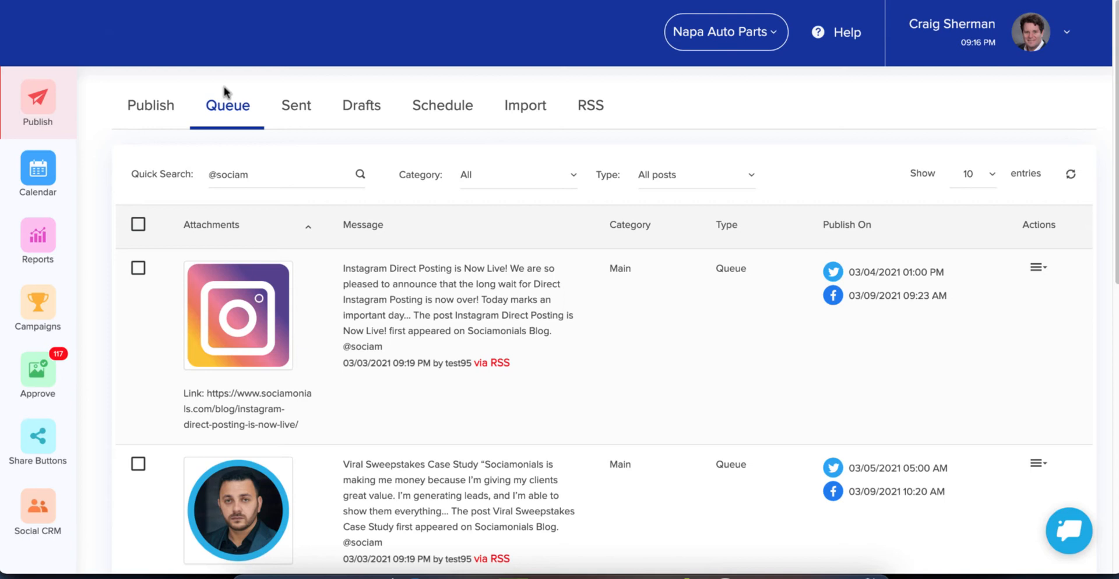
mouse_move(138, 226)
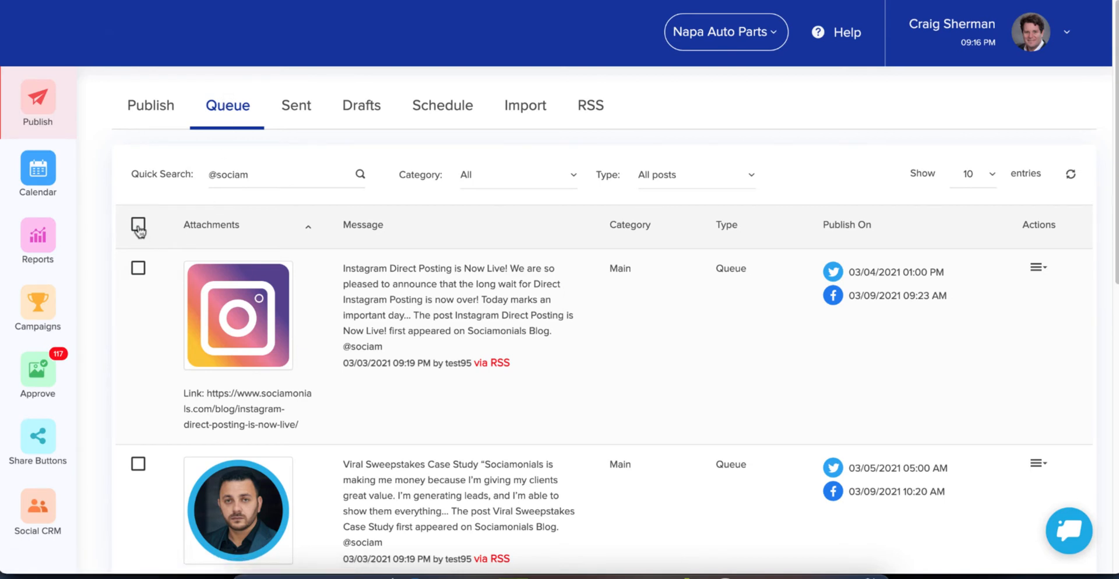
left_click(137, 225)
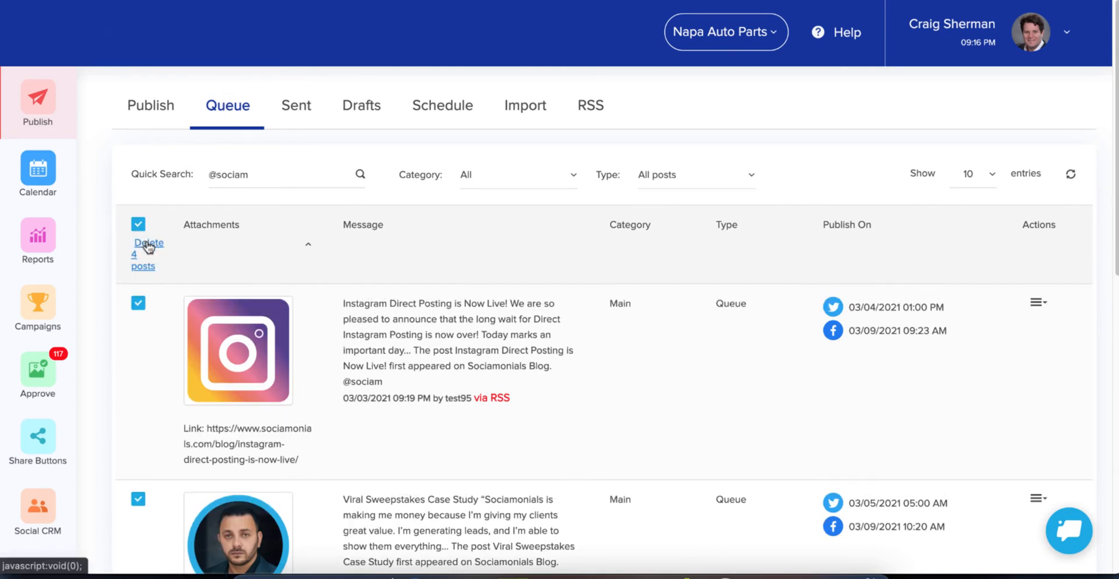
left_click(147, 243)
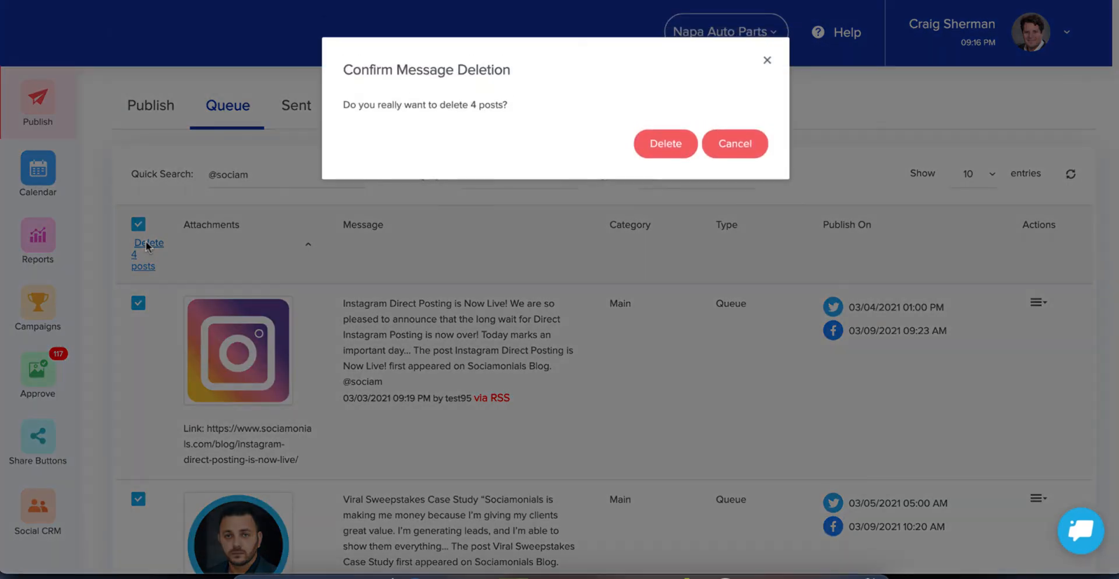
left_click(664, 143)
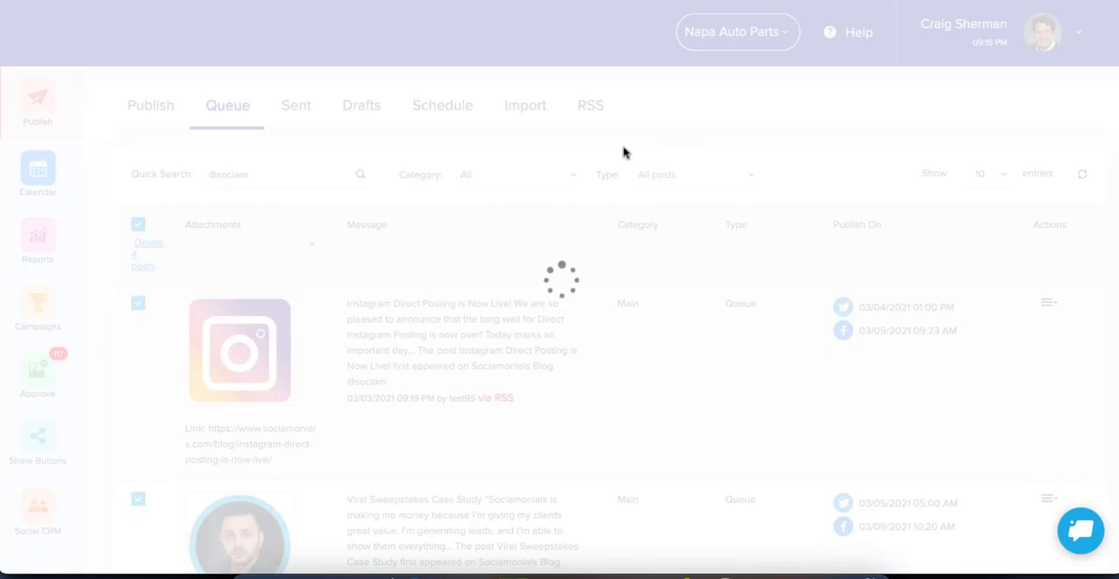
mouse_move(563, 120)
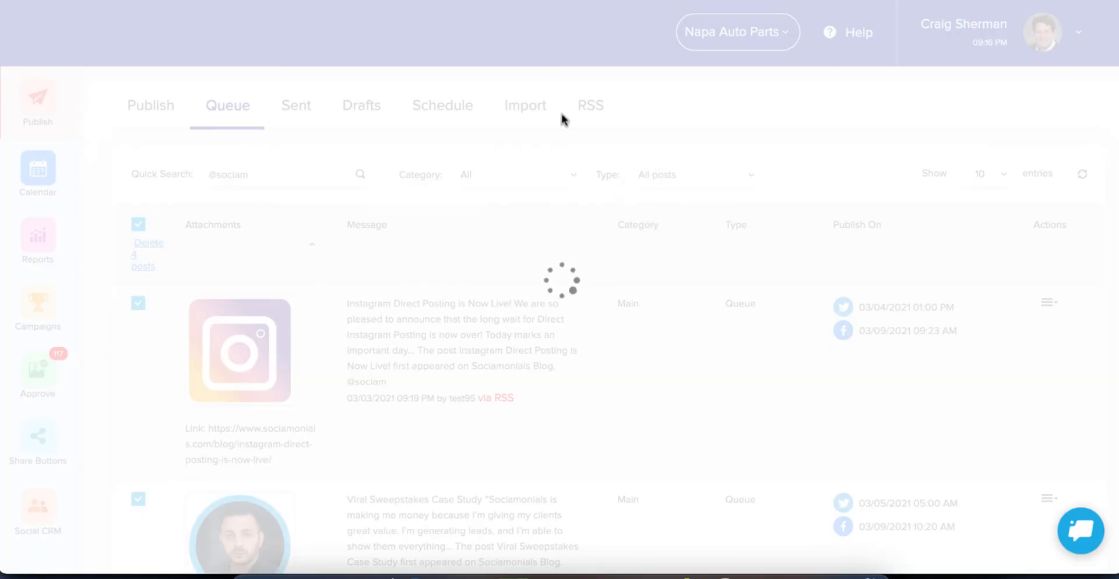
mouse_move(487, 322)
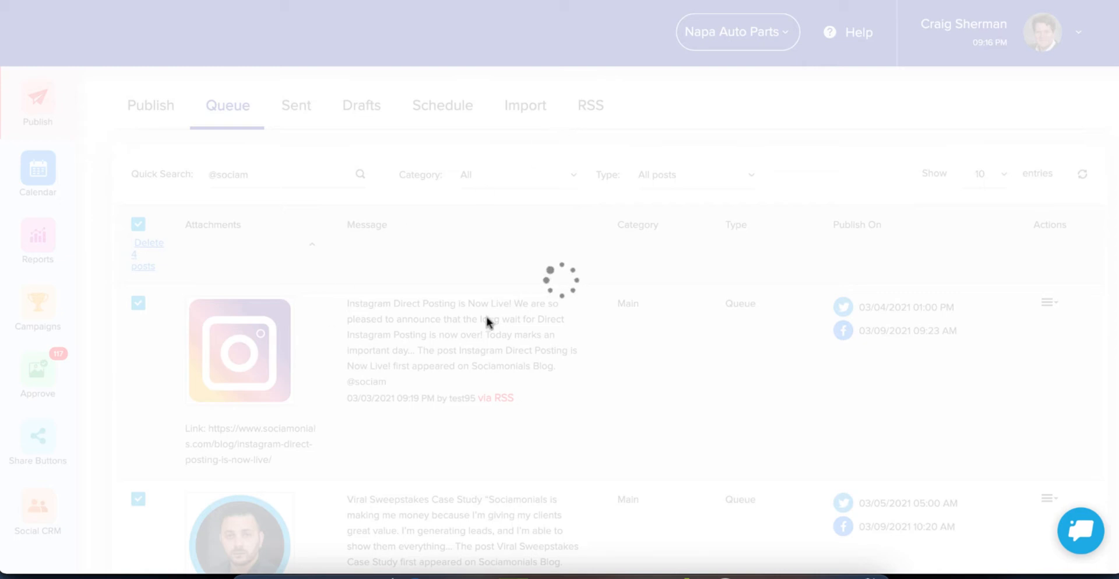
mouse_move(416, 330)
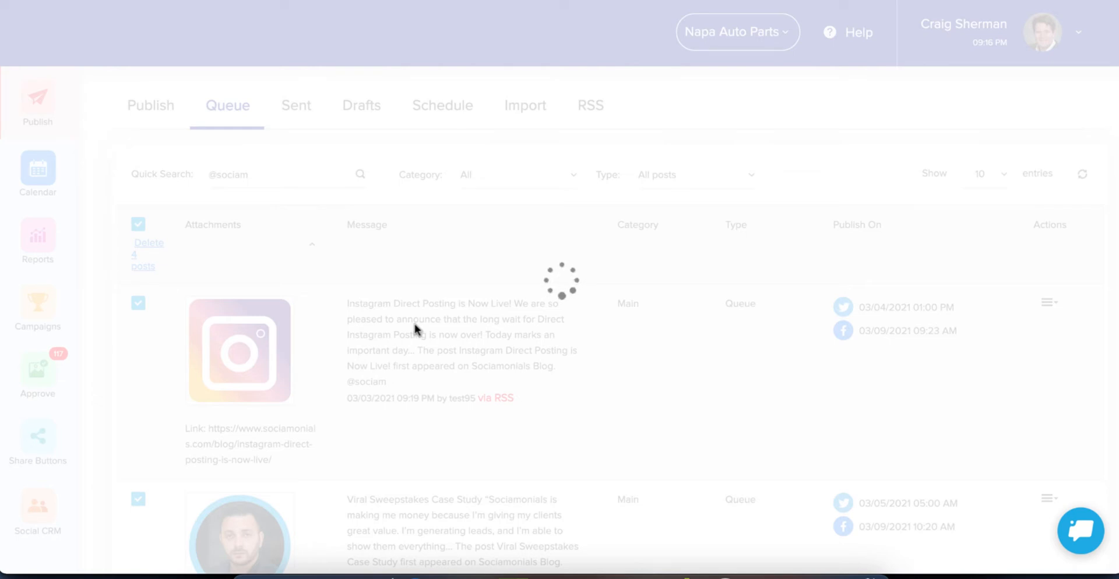
left_click(142, 254)
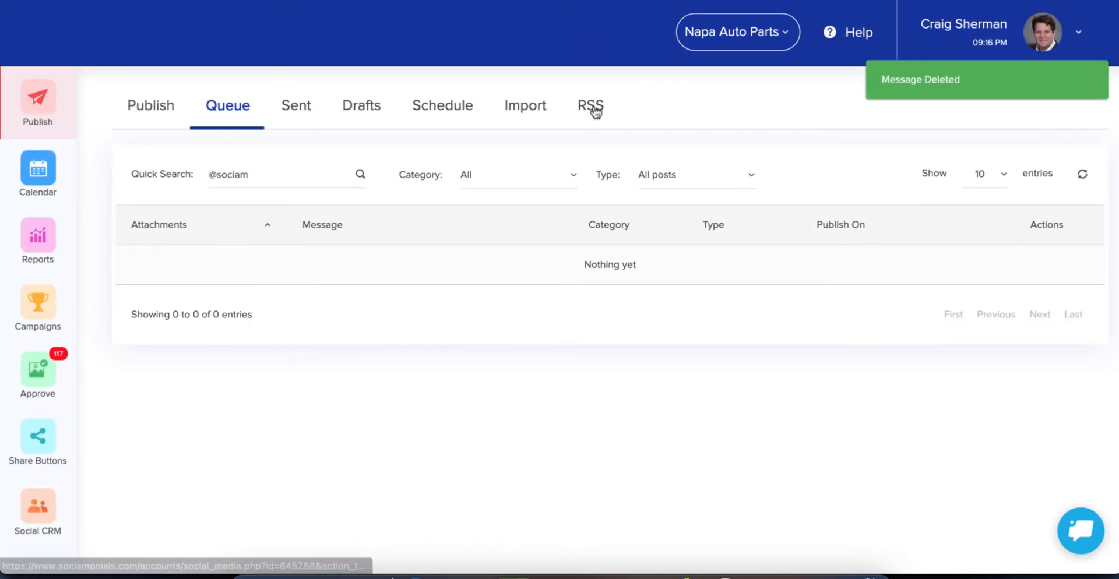
In the RSS feeds list, permanently delete the first feed, the sociamonials.com blog feed
left_click(589, 105)
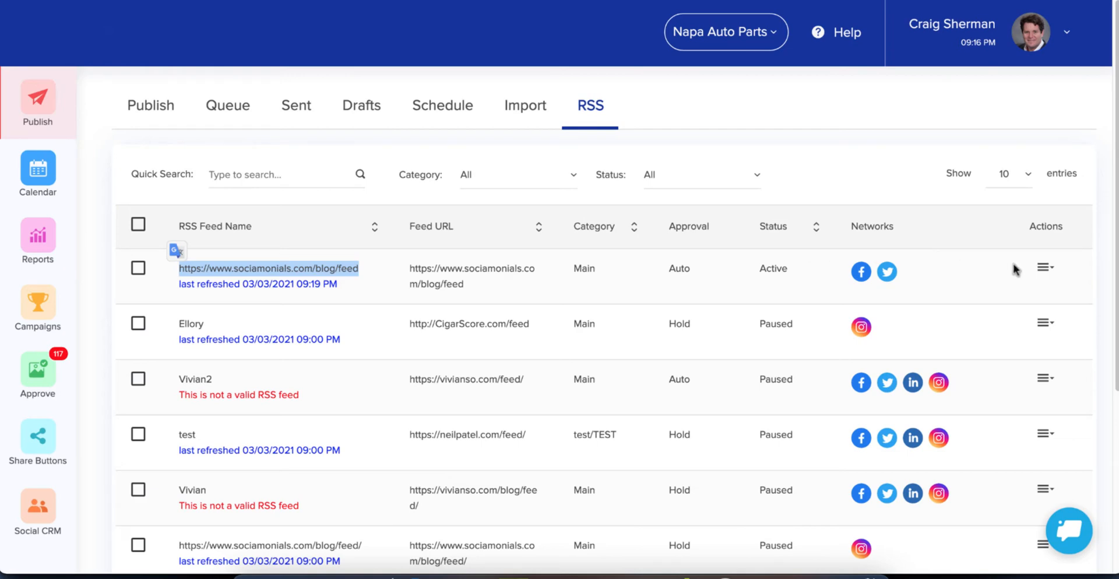
left_click(1044, 267)
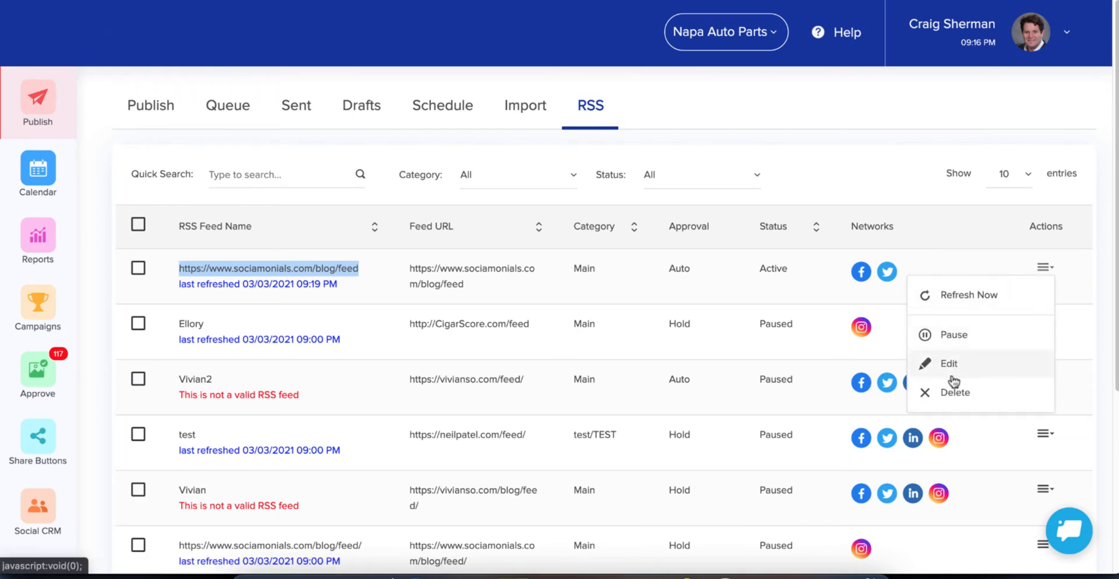
left_click(953, 392)
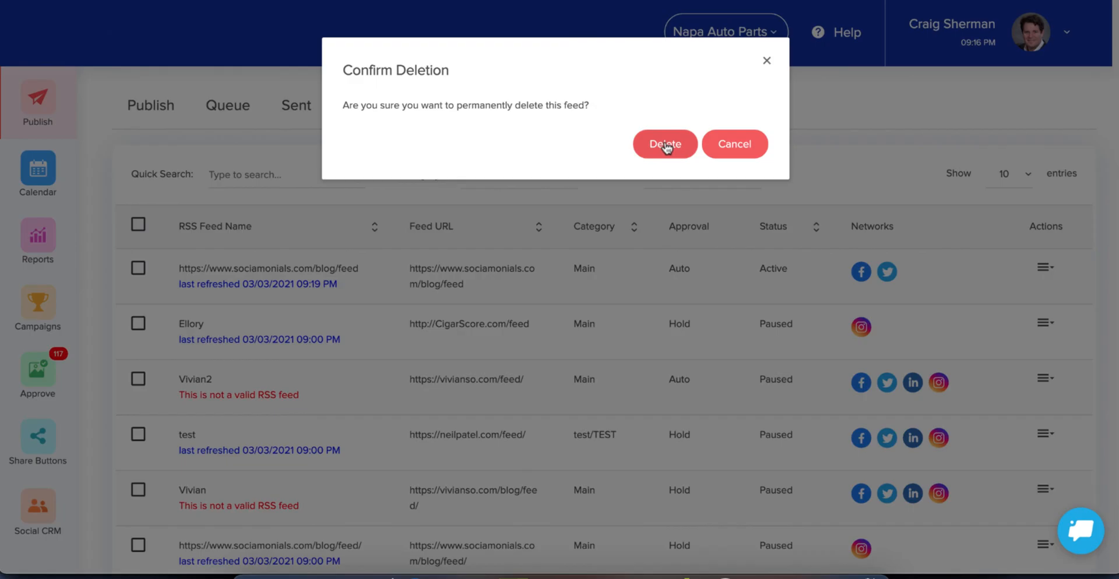
left_click(664, 143)
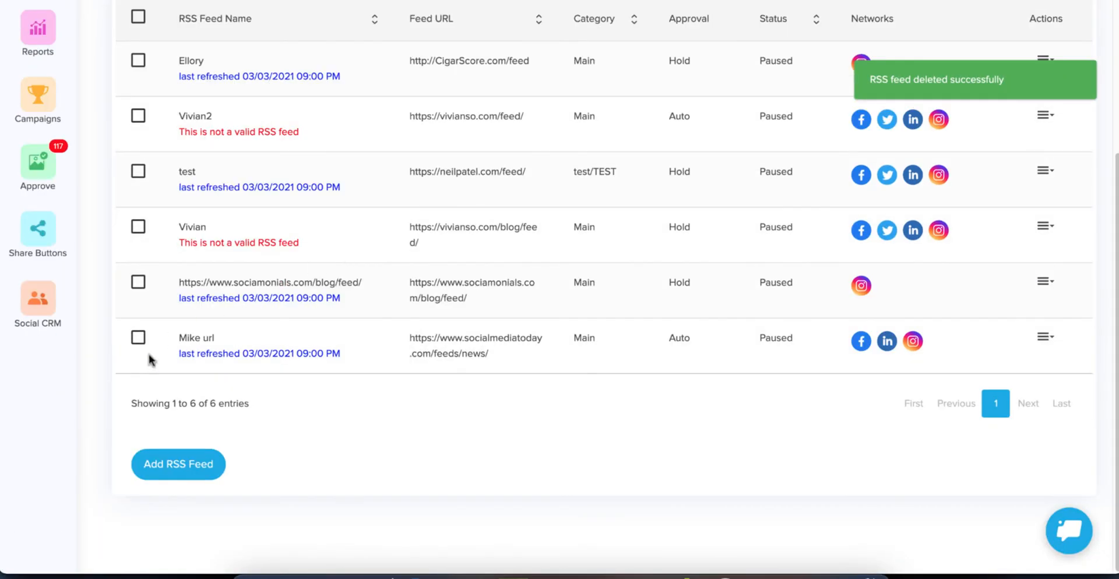
mouse_move(289, 171)
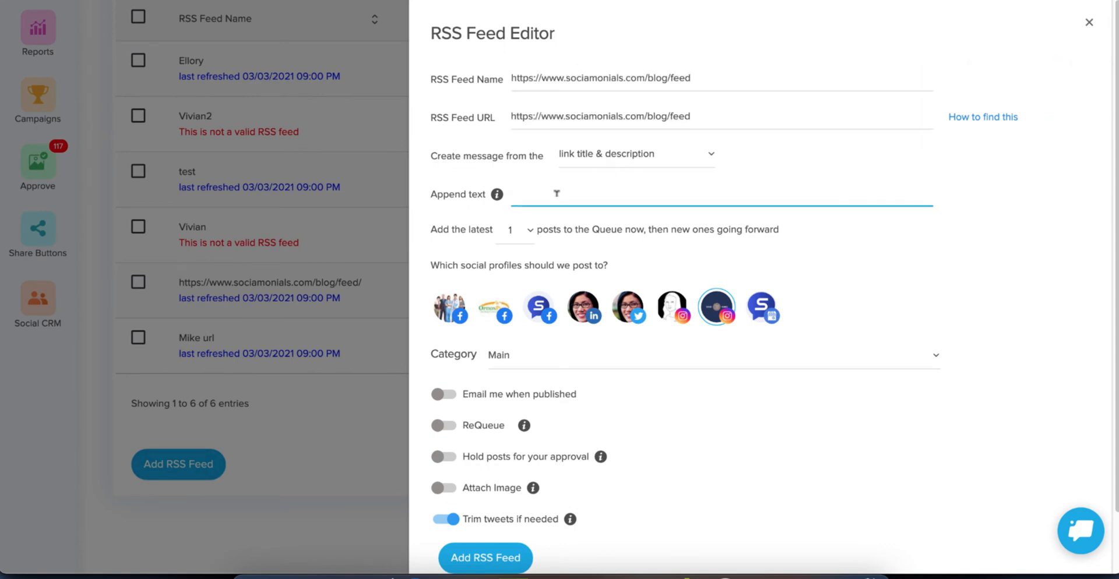
type("@")
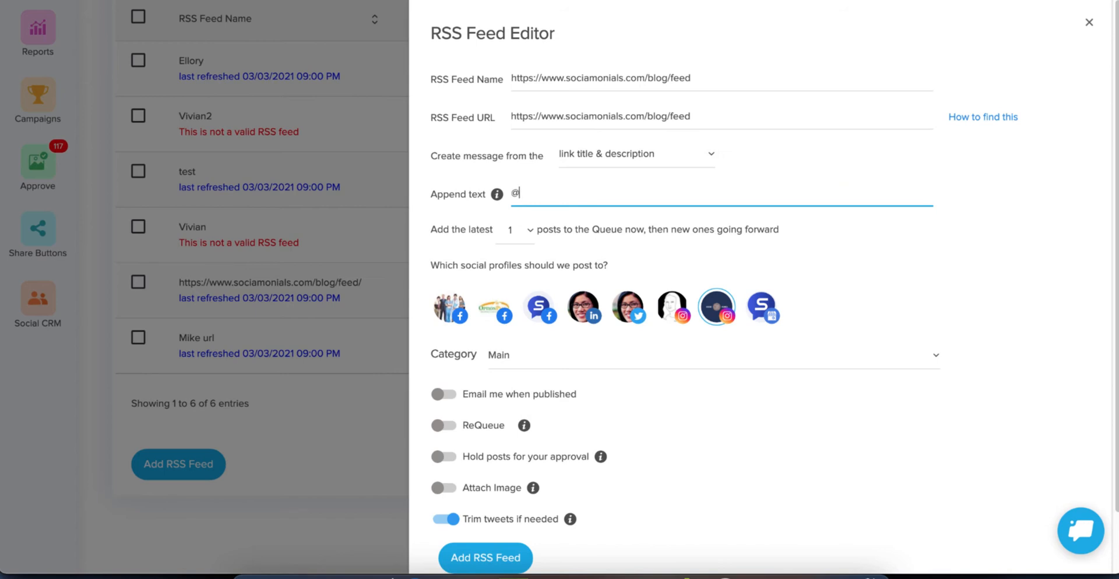
type("sociam")
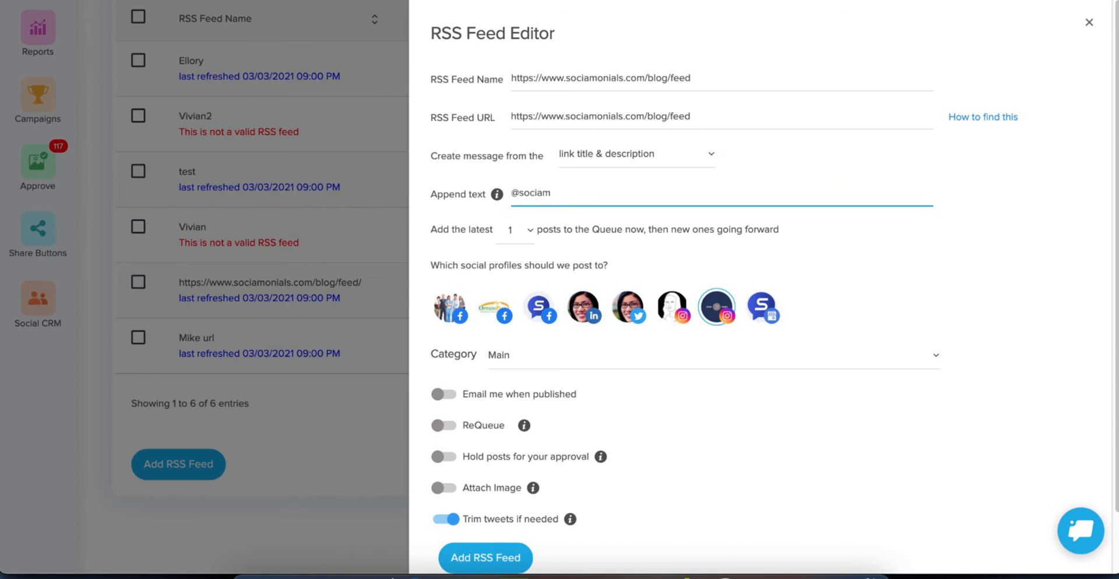
type("on")
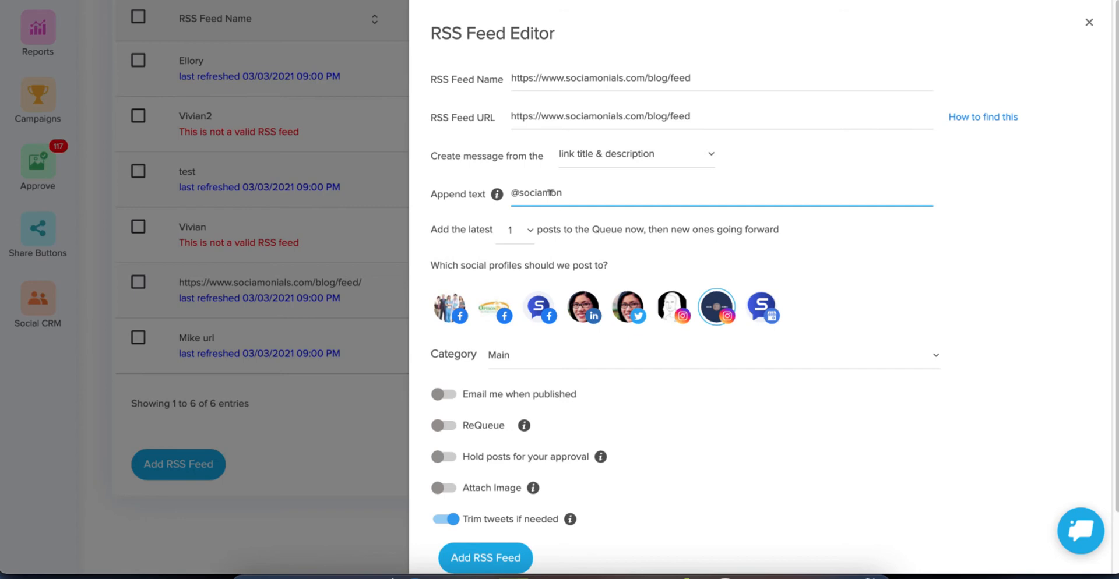
left_click(518, 229)
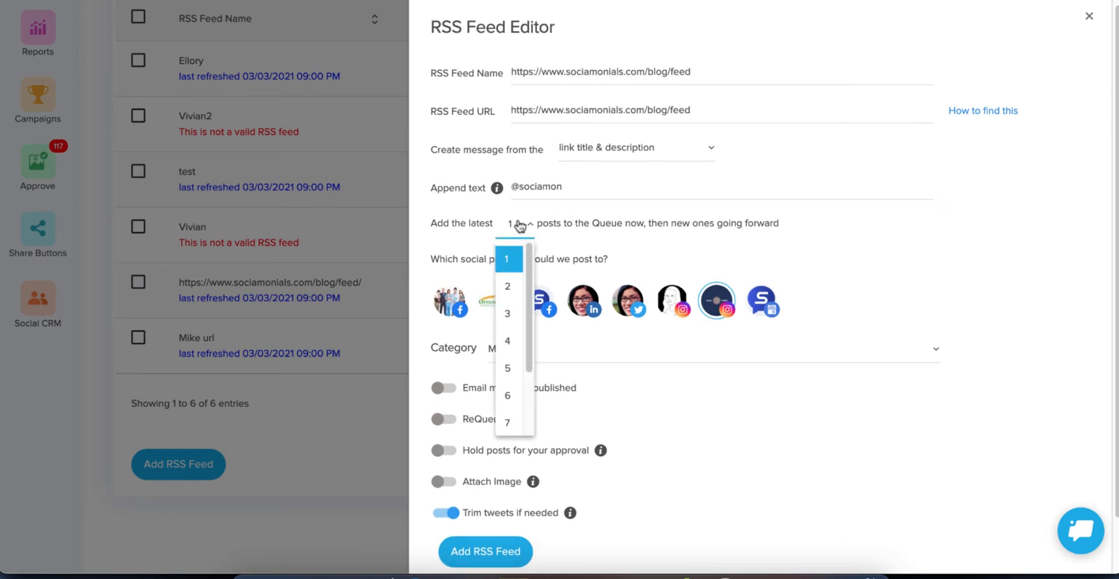
left_click(507, 340)
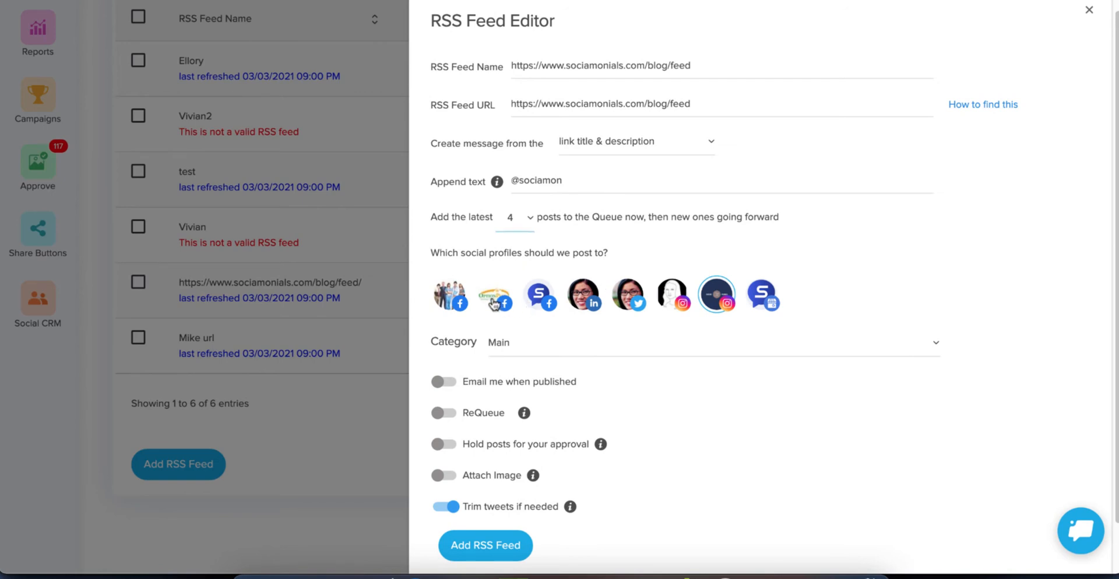
left_click(495, 295)
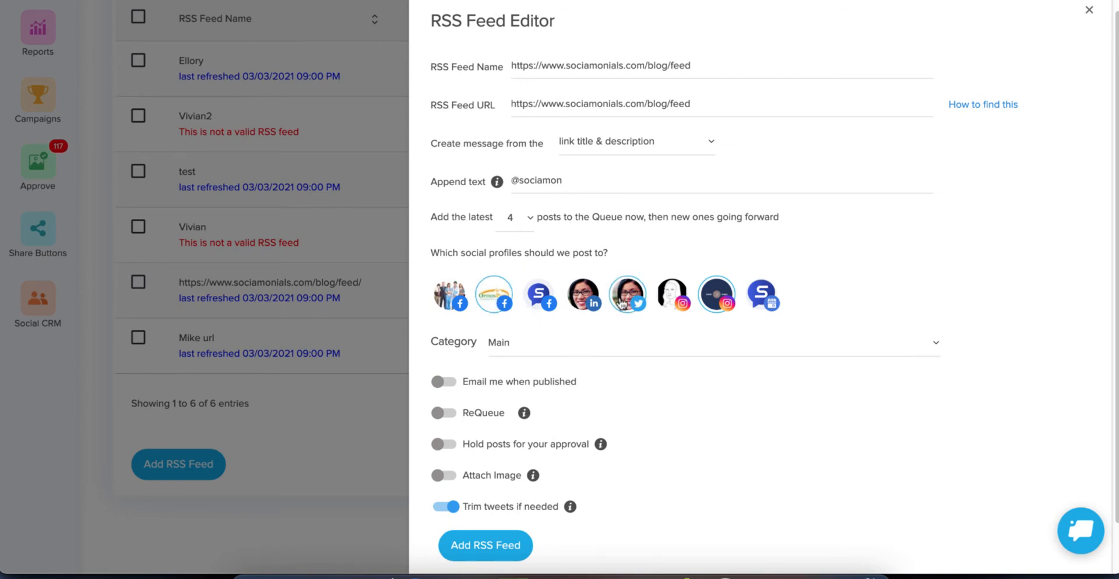
scroll("down", 3)
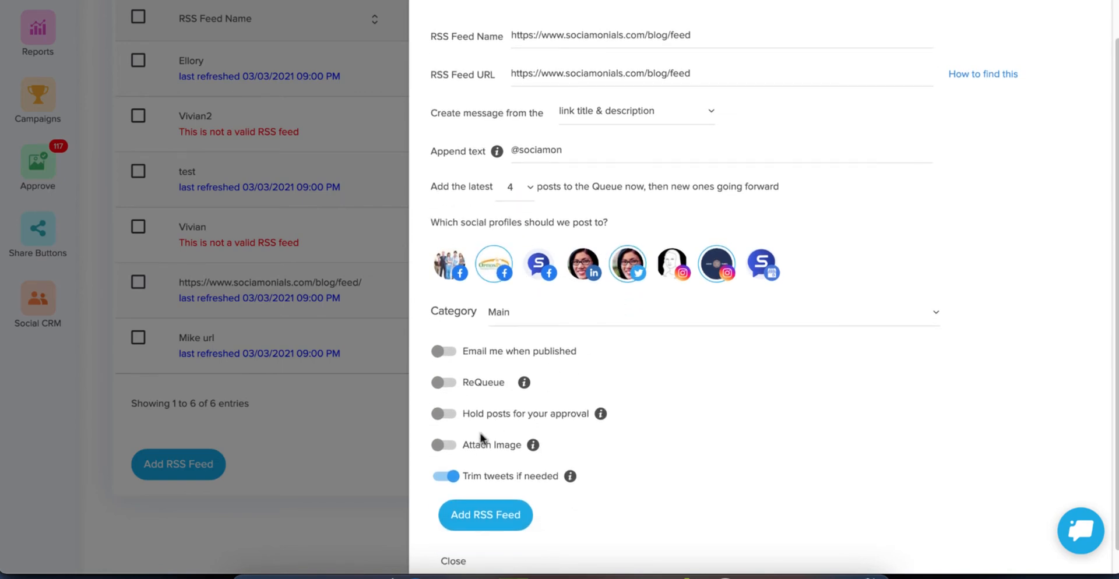
left_click(443, 445)
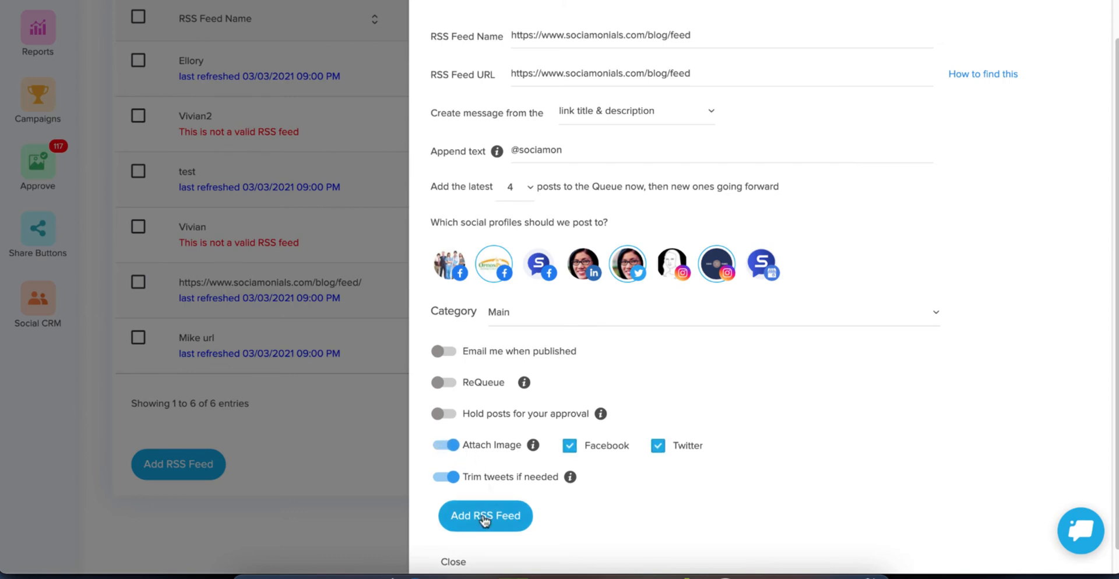
left_click(484, 516)
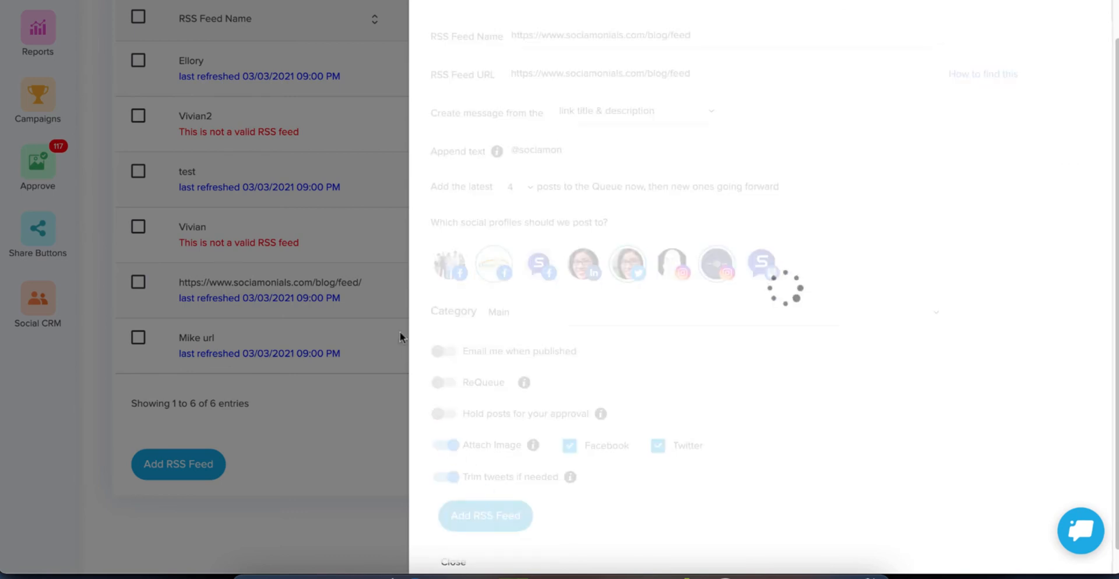
left_click(484, 516)
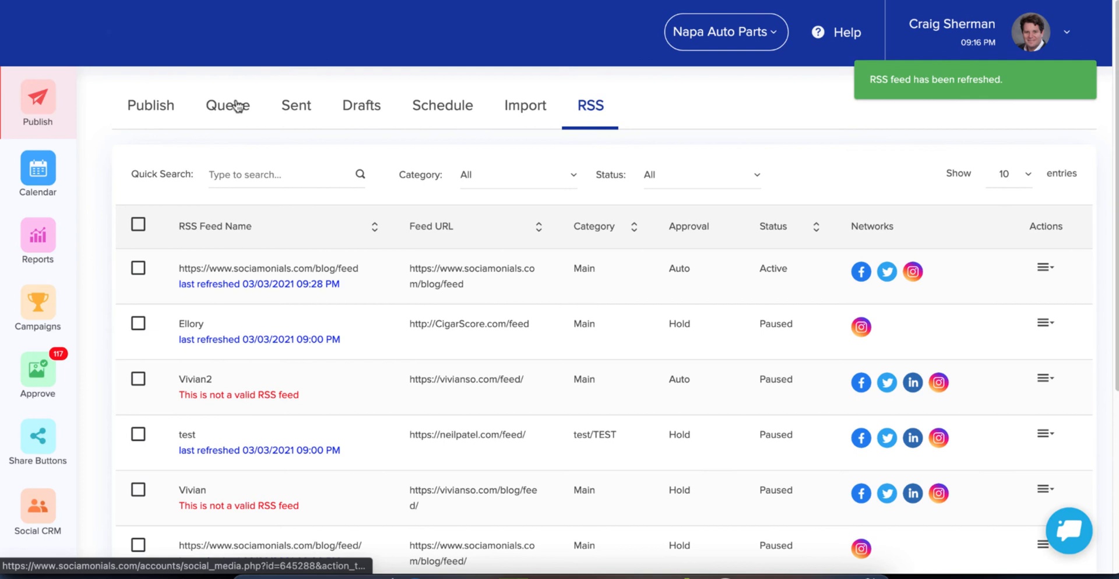
Open the posting queue once the re-added blog feed has refreshed
left_click(226, 105)
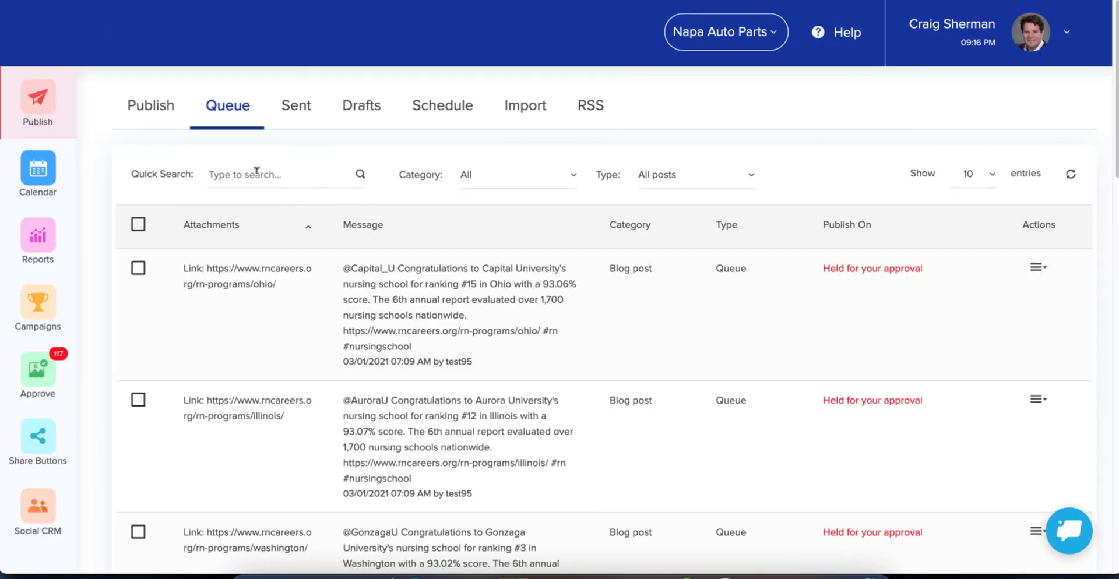
left_click(286, 174)
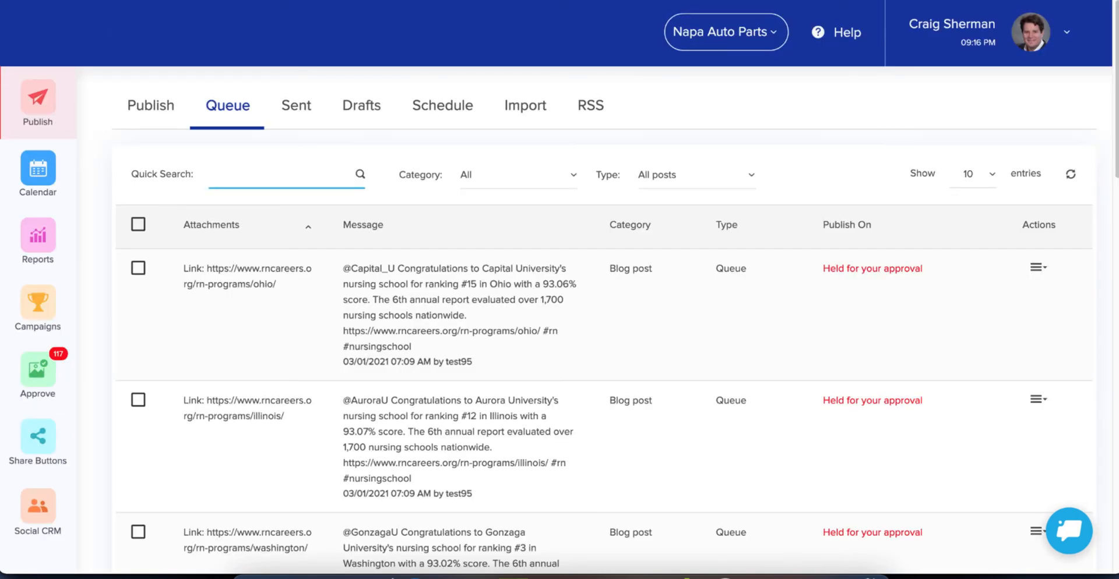
type("@sociam")
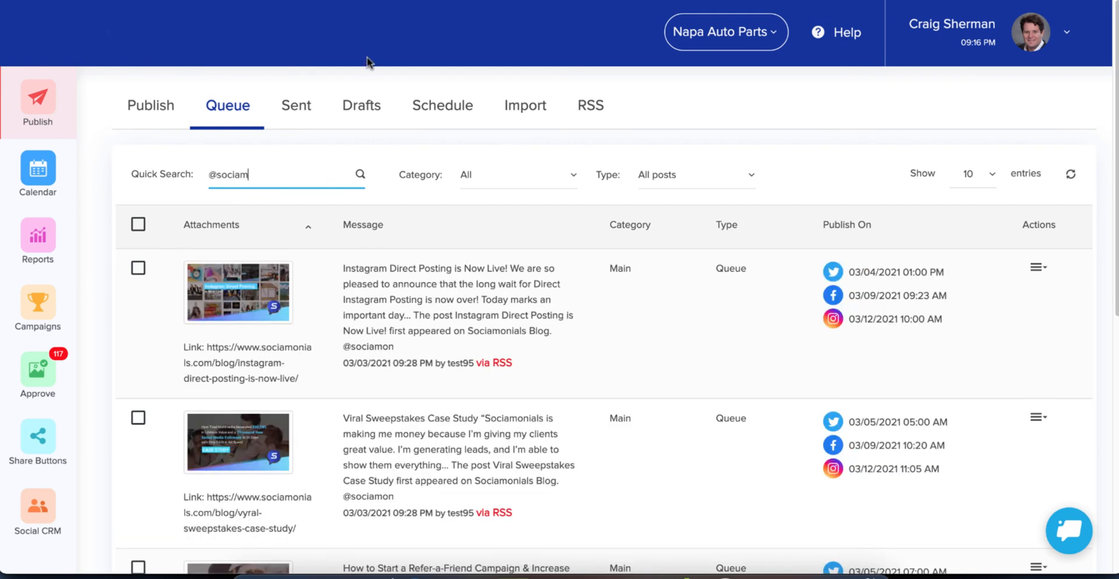
scroll("down", 3)
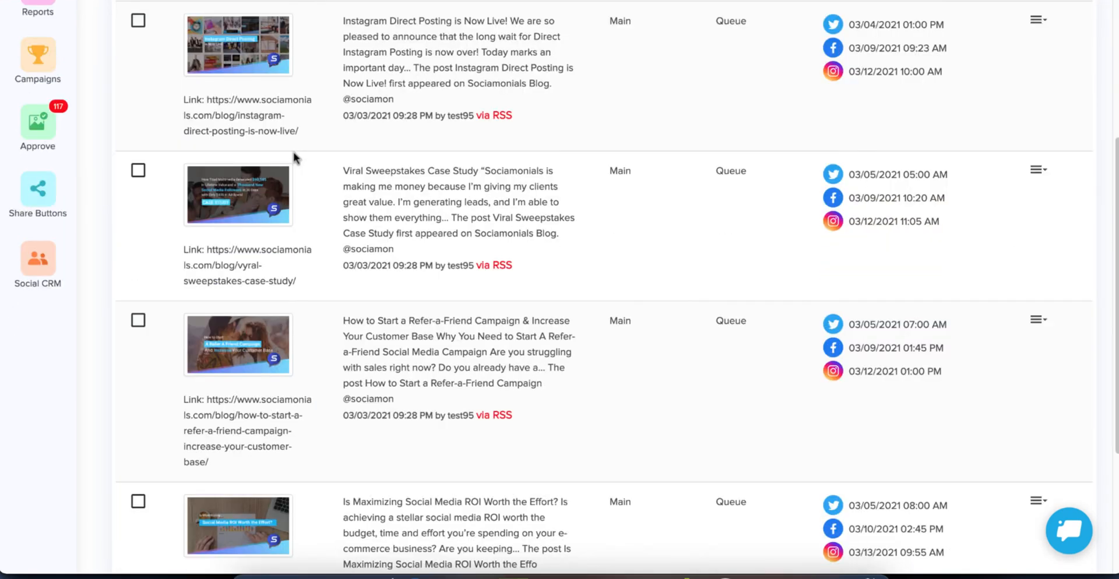
scroll("down", 3)
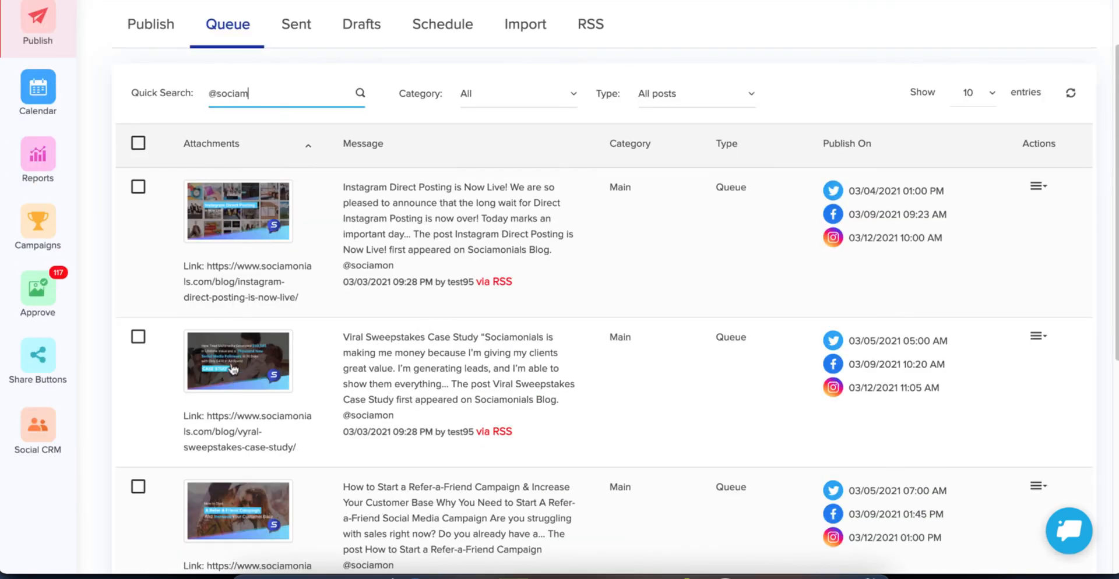
left_click(1034, 185)
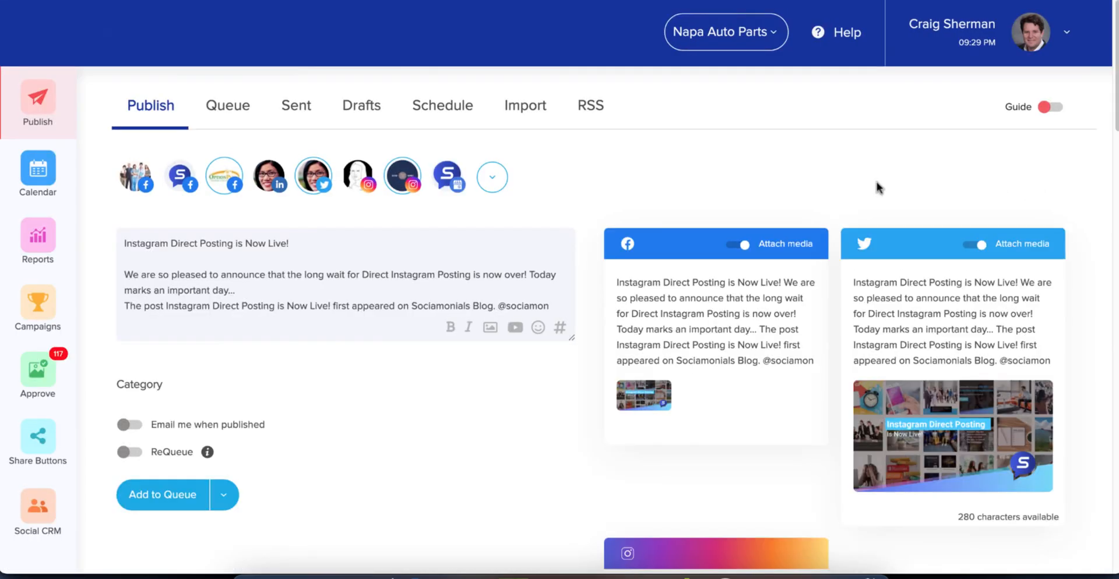
Scroll through the Instagram Direct Posting post's network previews to check its featured image
scroll("down", 3)
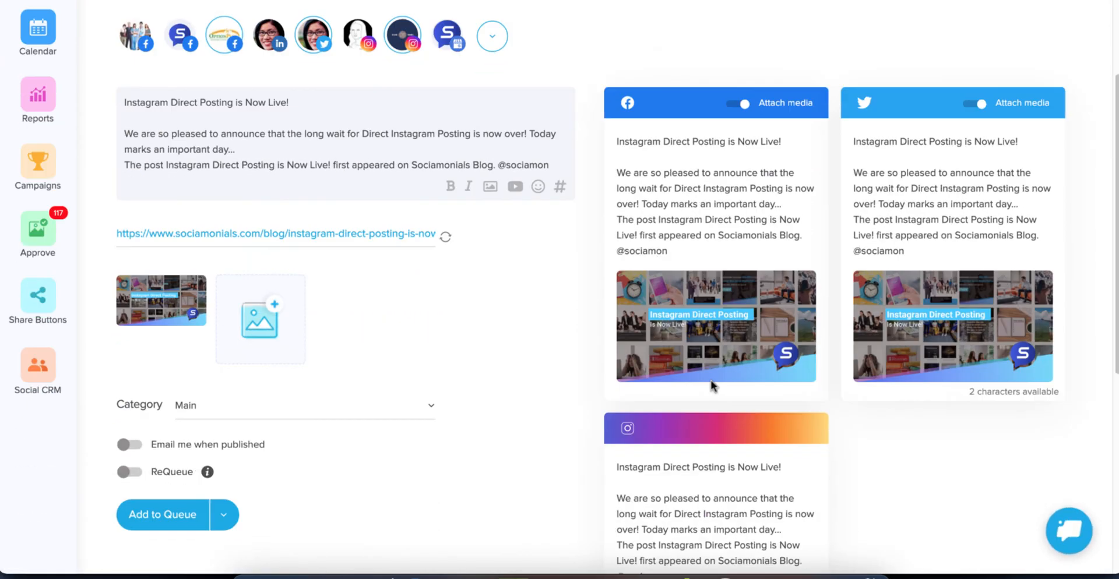
scroll("down", 3)
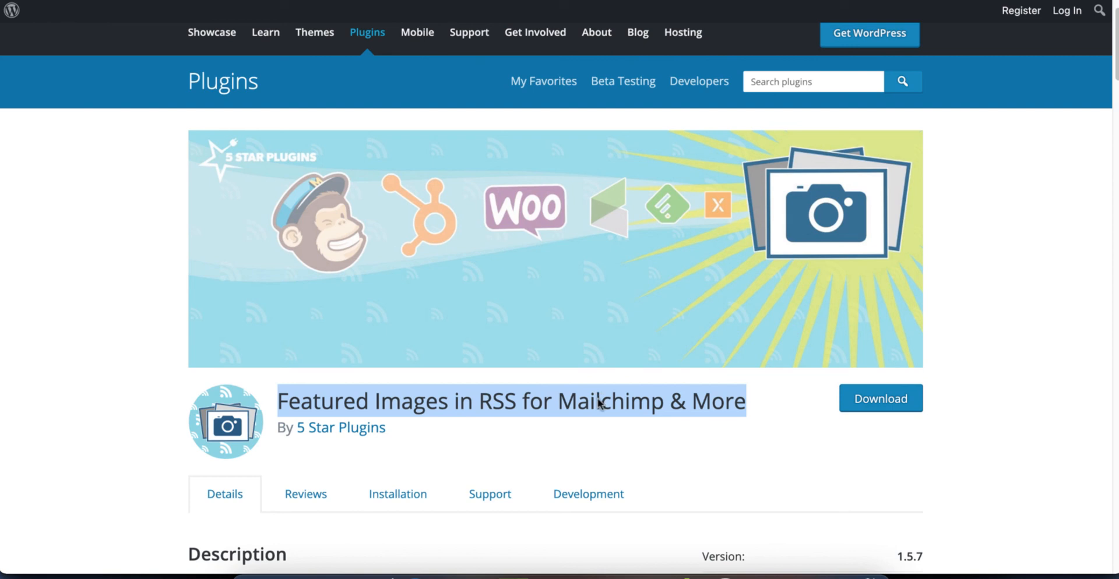
mouse_move(524, 209)
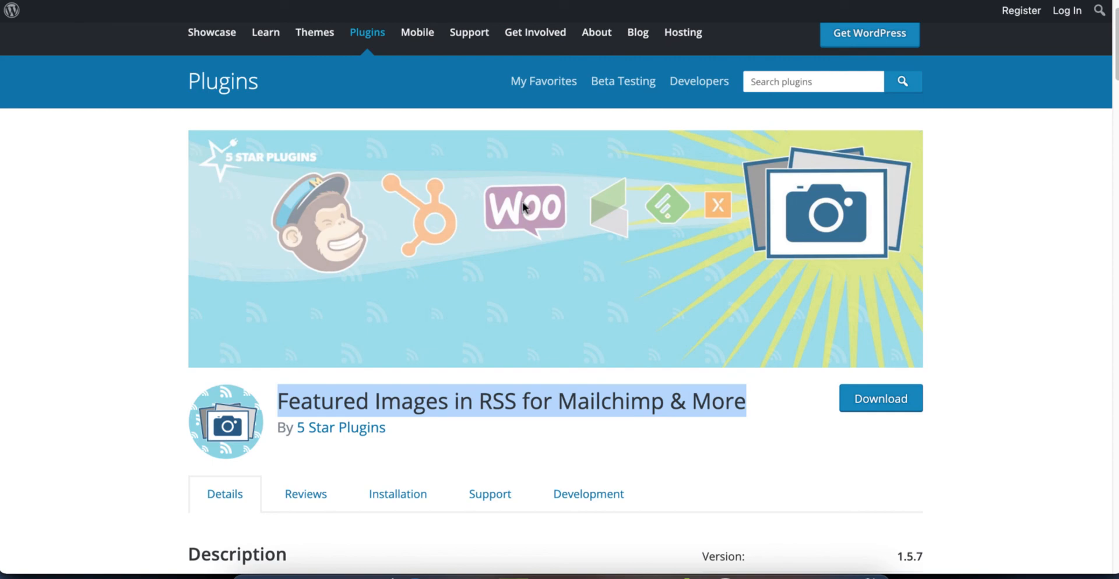